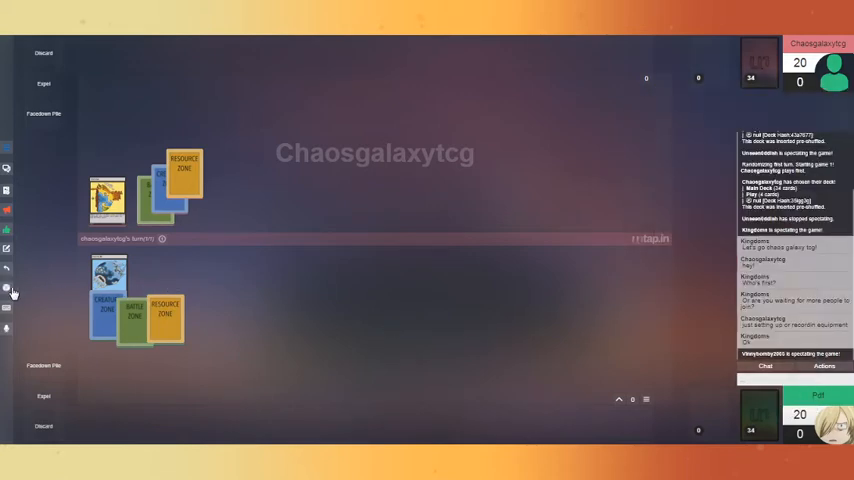
mouse_move(10, 292)
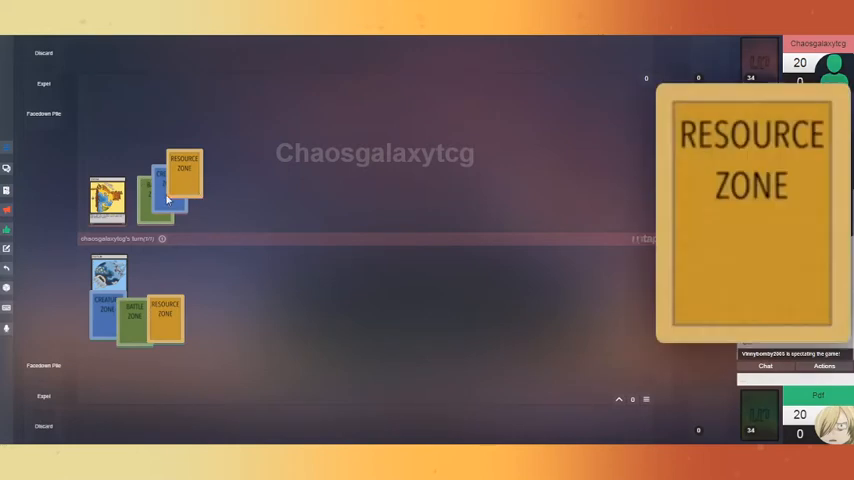
mouse_move(156, 196)
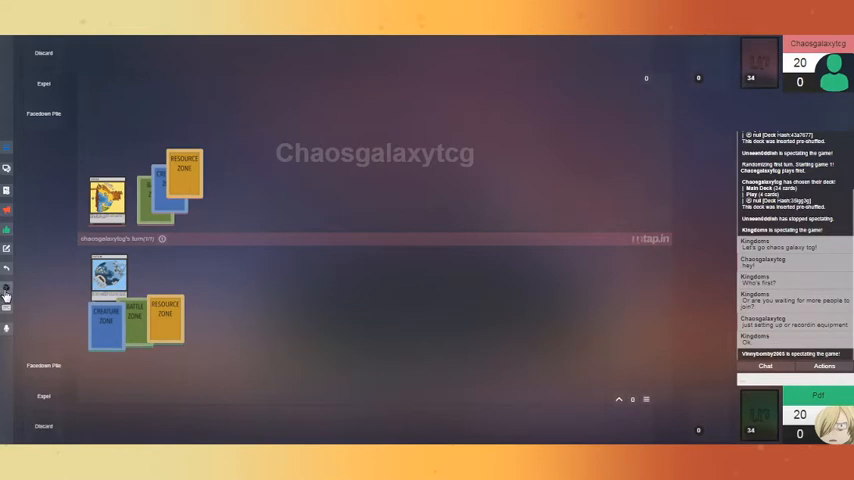
Place another card on your side of the board and bring up the dice/coin options.
left_click(6, 288)
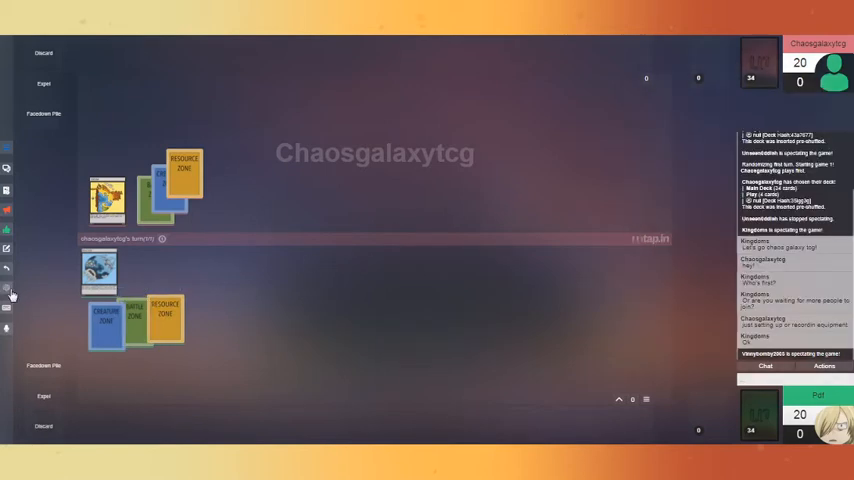
left_click(8, 288)
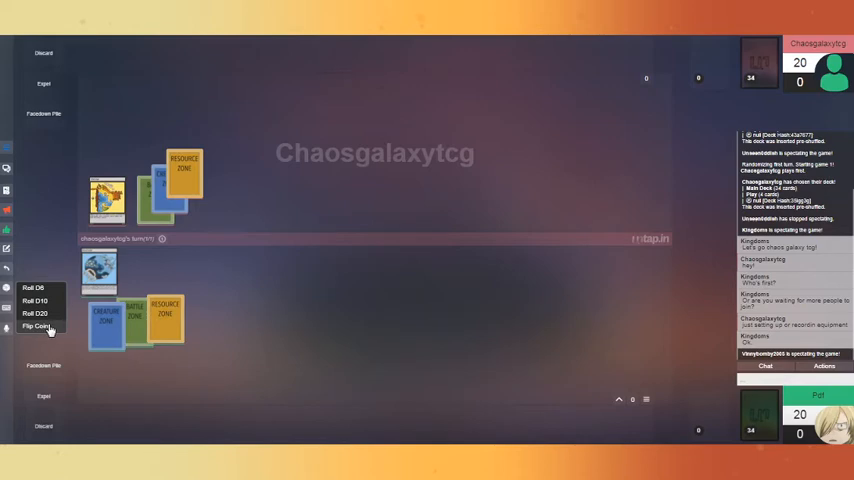
Flip a coin to decide the starting player, landing on heads.
left_click(36, 324)
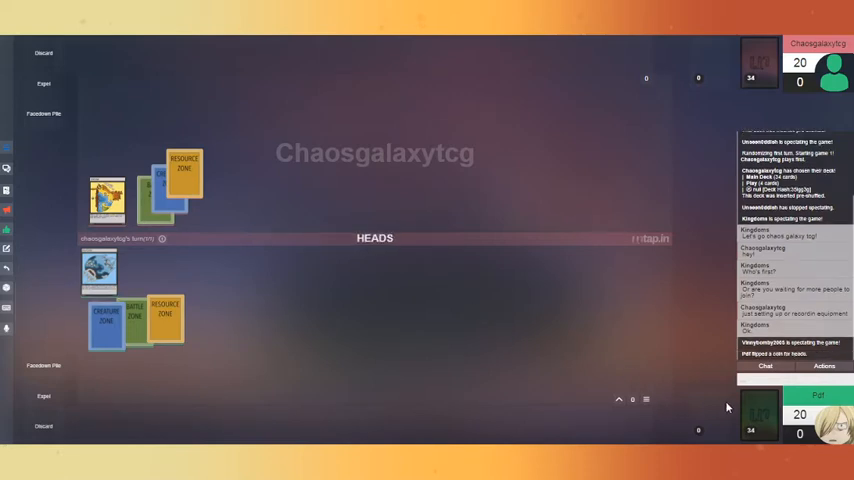
mouse_move(758, 416)
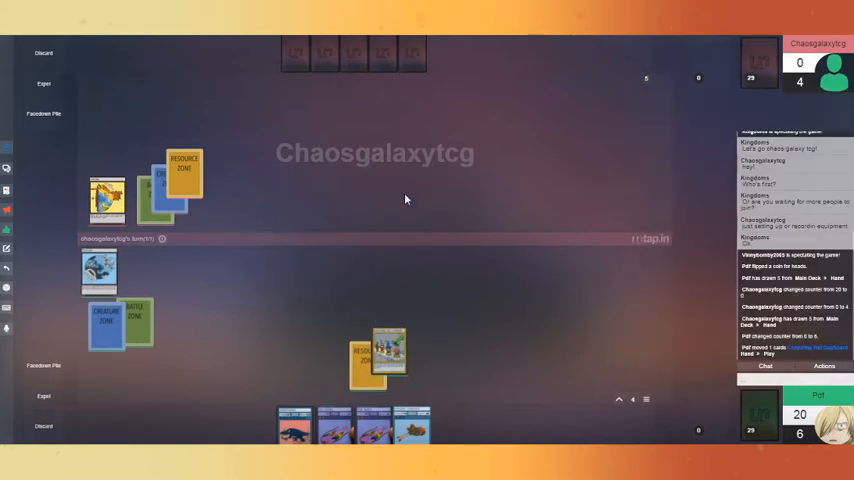
mouse_move(484, 304)
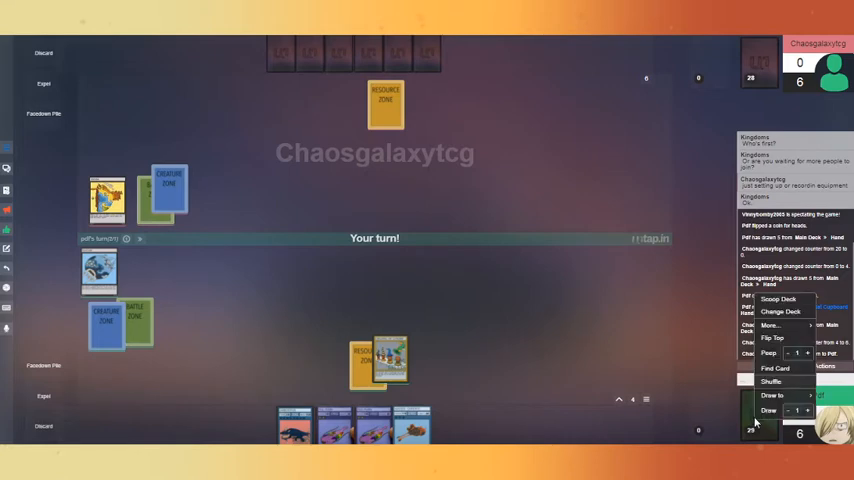
left_click(768, 410)
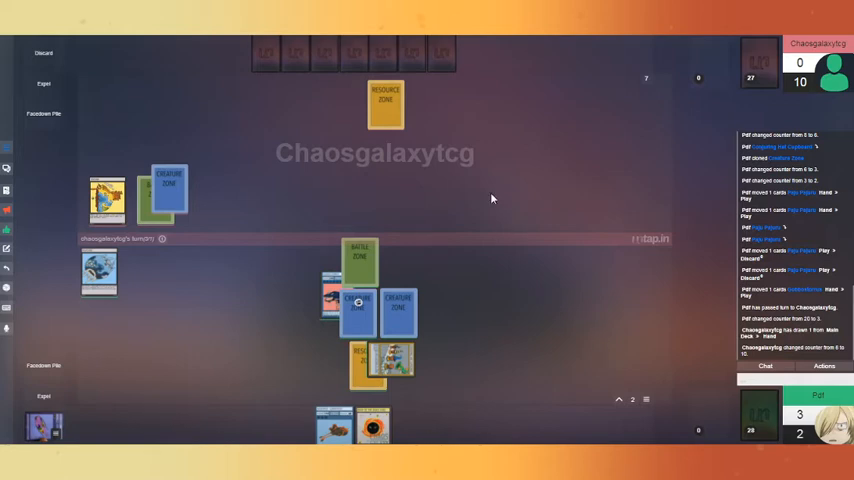
mouse_move(418, 56)
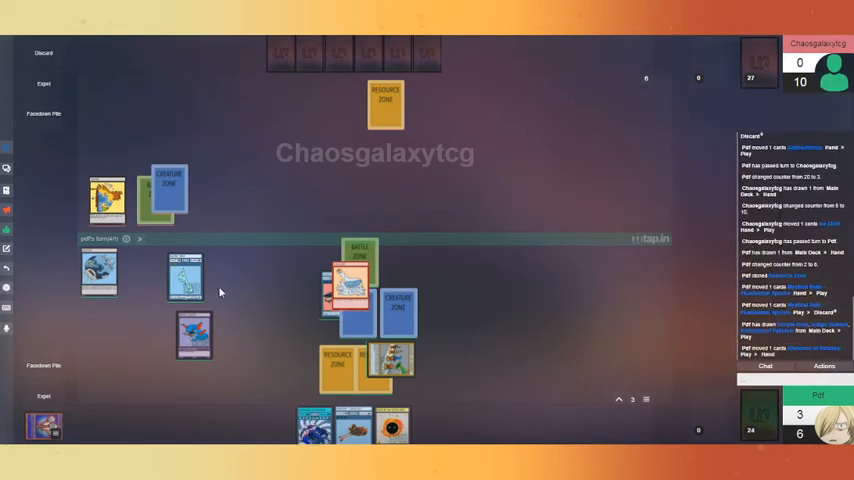
Draw a card from your deck via the deck's options menu.
right_click(184, 276)
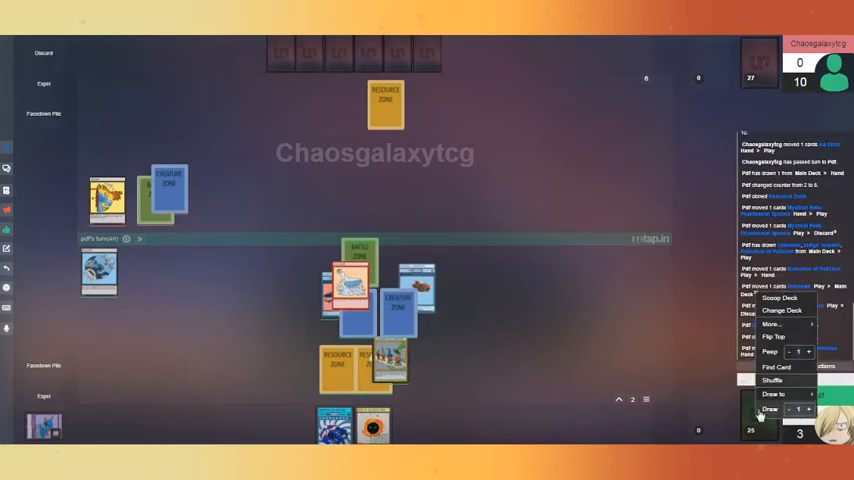
left_click(768, 408)
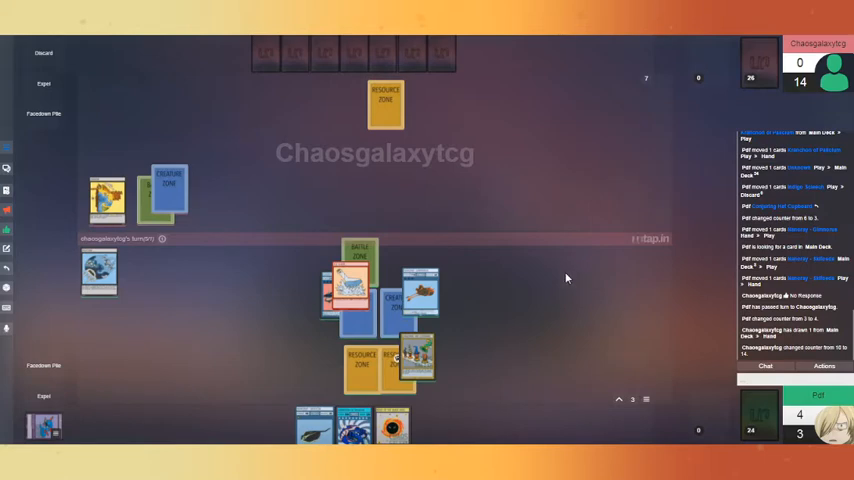
mouse_move(538, 300)
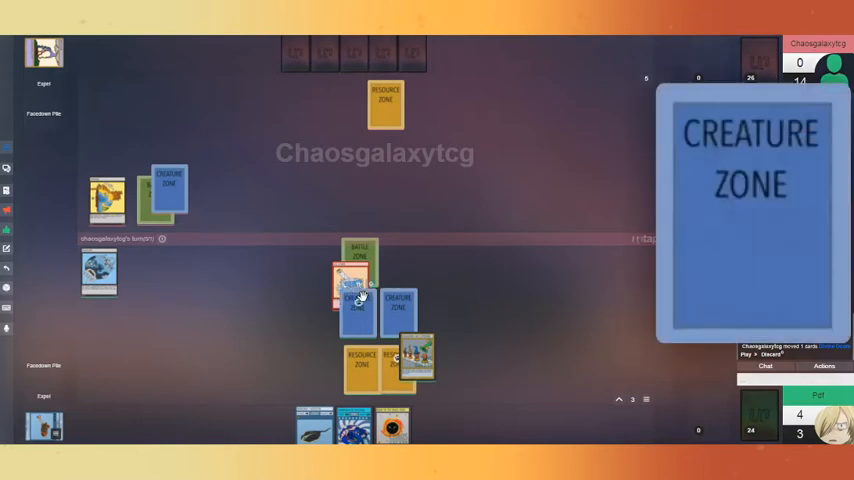
Move a creature card from your row up into the middle battle area.
right_click(350, 284)
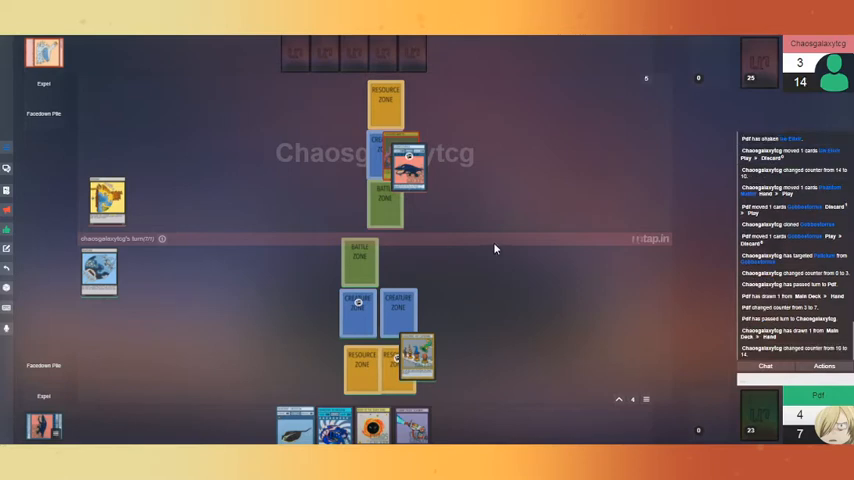
mouse_move(464, 260)
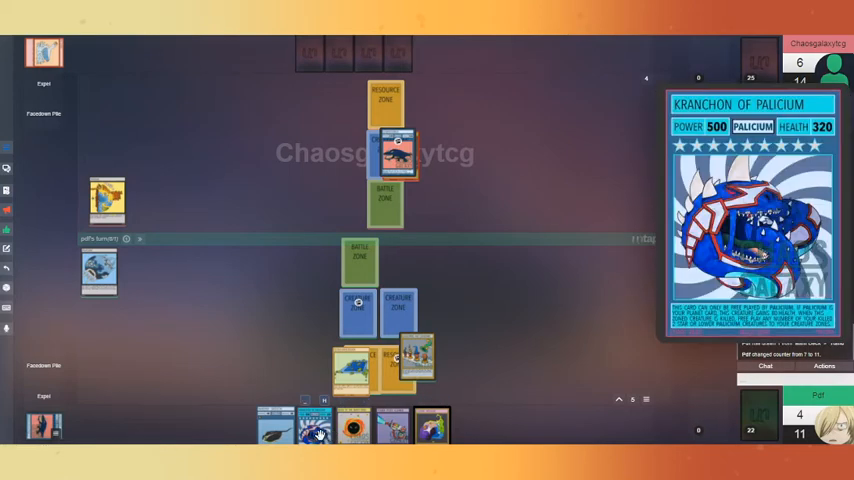
mouse_move(400, 364)
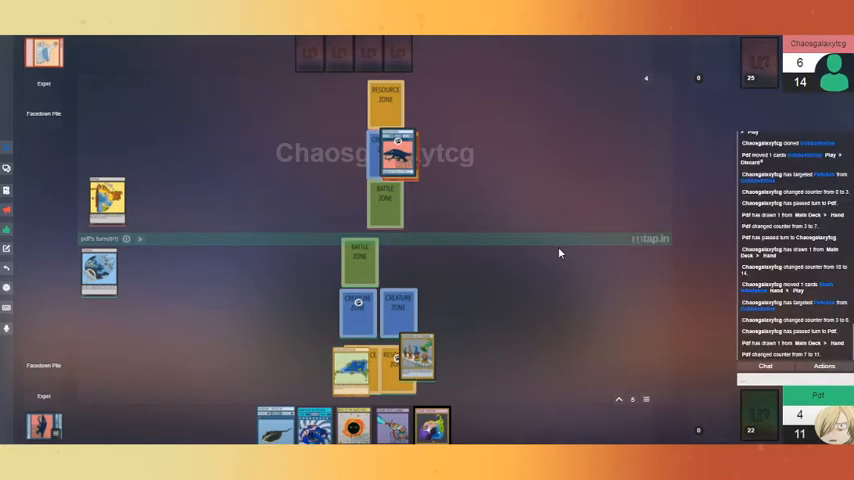
right_click(360, 308)
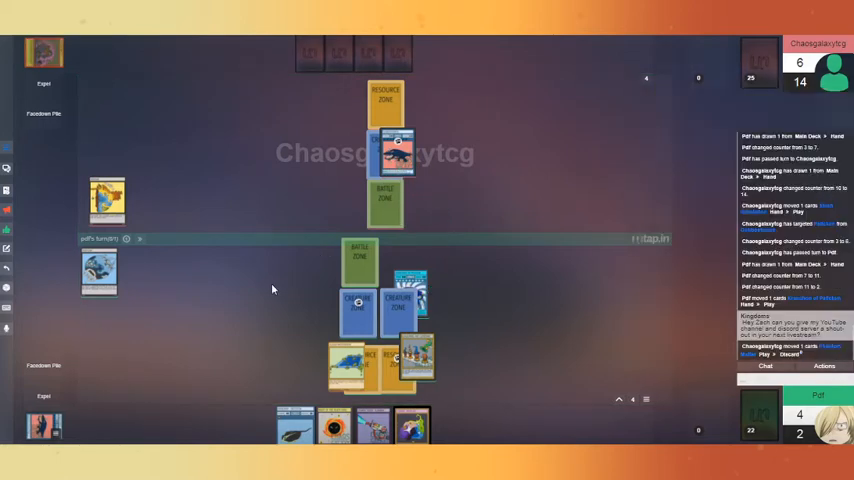
mouse_move(148, 252)
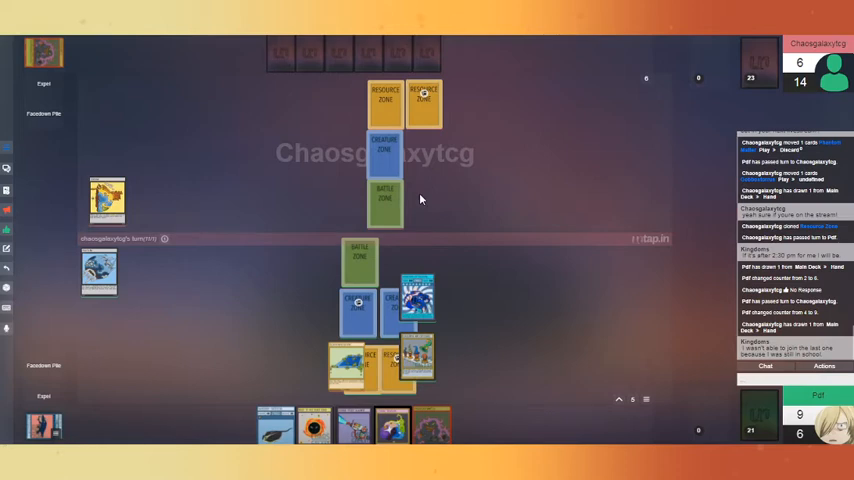
mouse_move(416, 204)
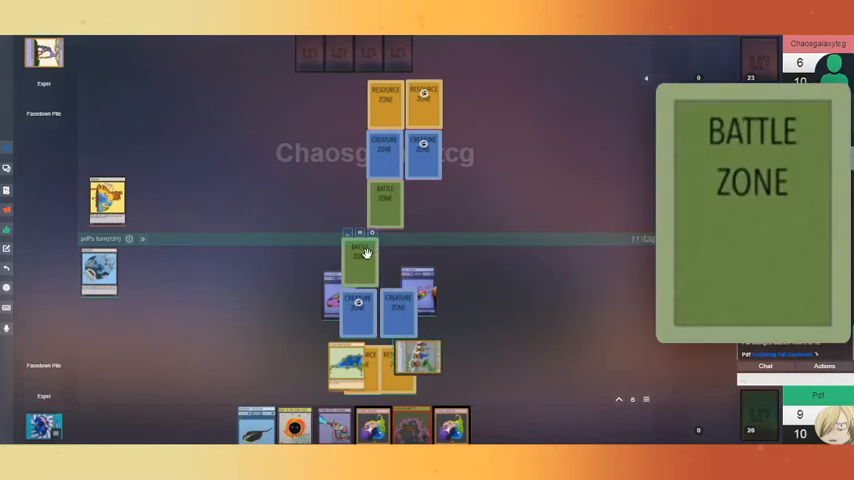
right_click(360, 256)
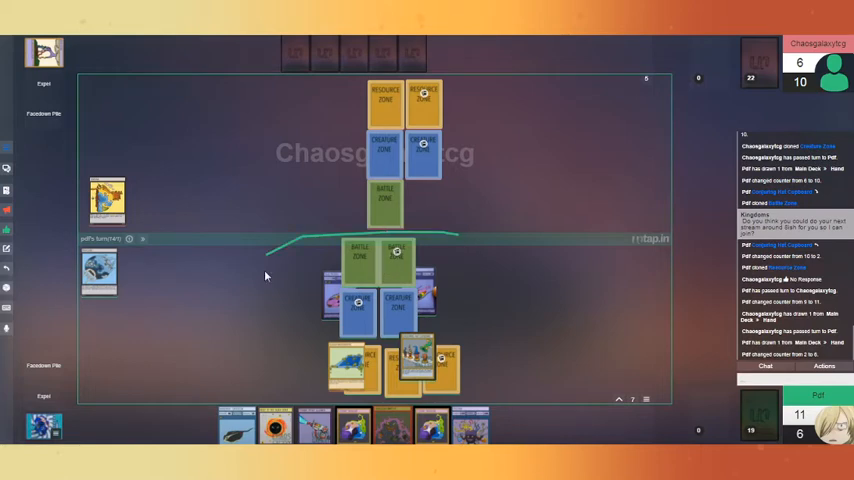
Drag a defeated card off the battle zone into the left-side pile.
left_click_drag(108, 196, 268, 276)
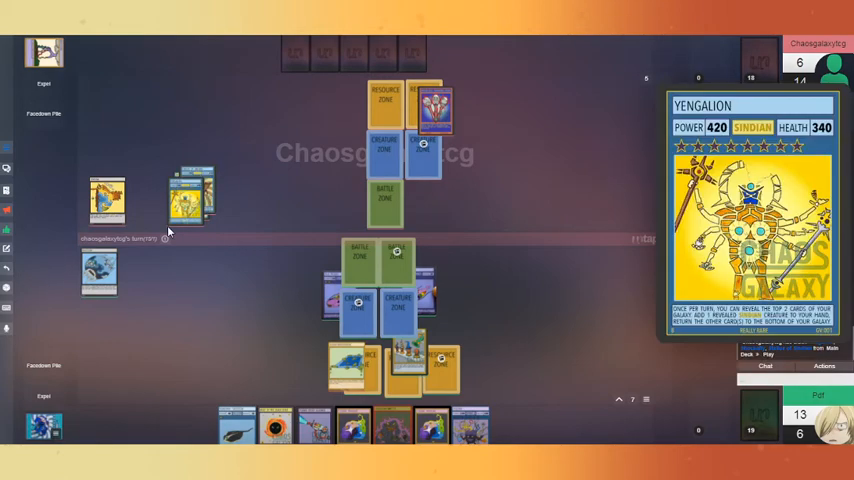
mouse_move(190, 190)
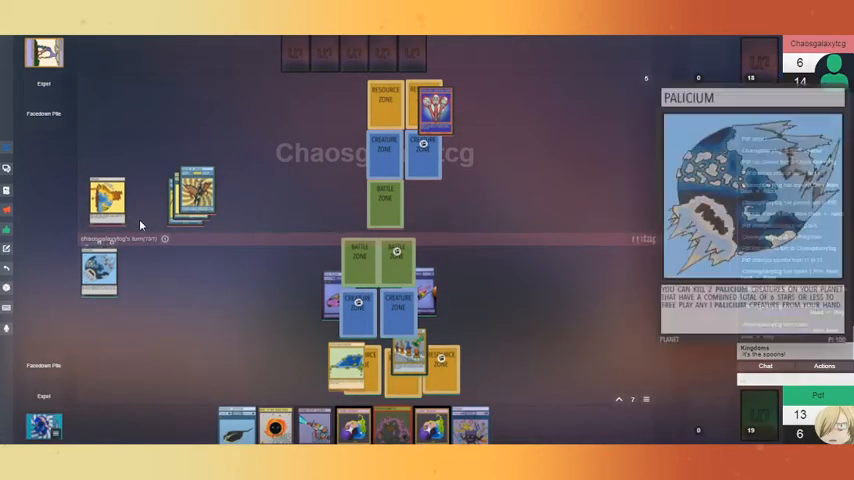
mouse_move(190, 196)
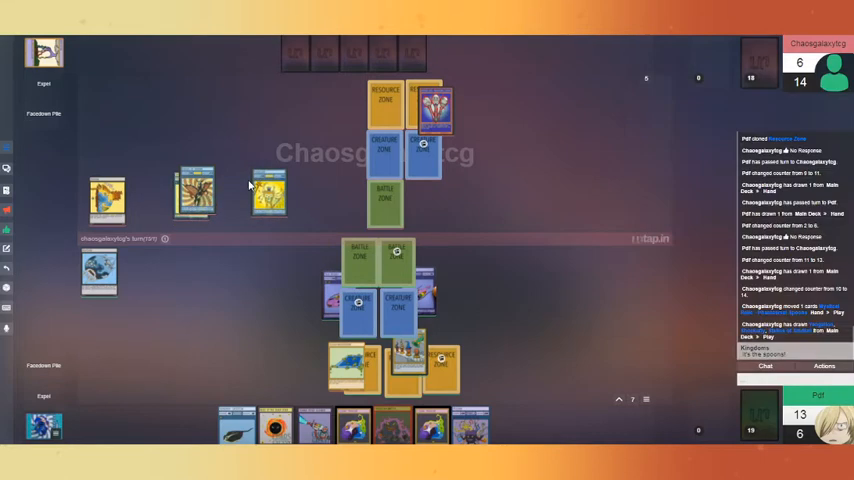
mouse_move(284, 190)
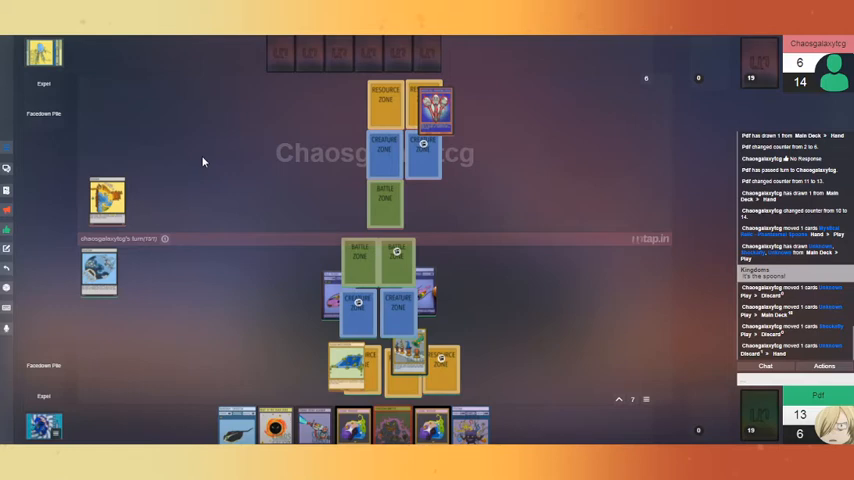
mouse_move(604, 196)
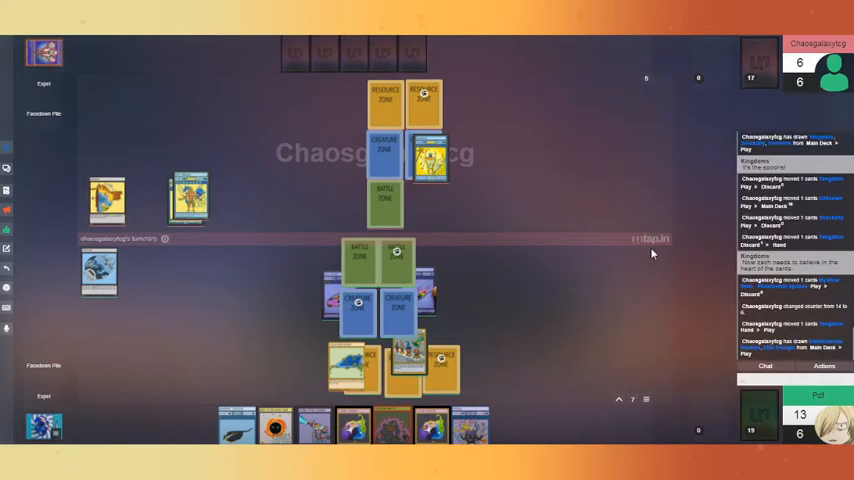
mouse_move(186, 200)
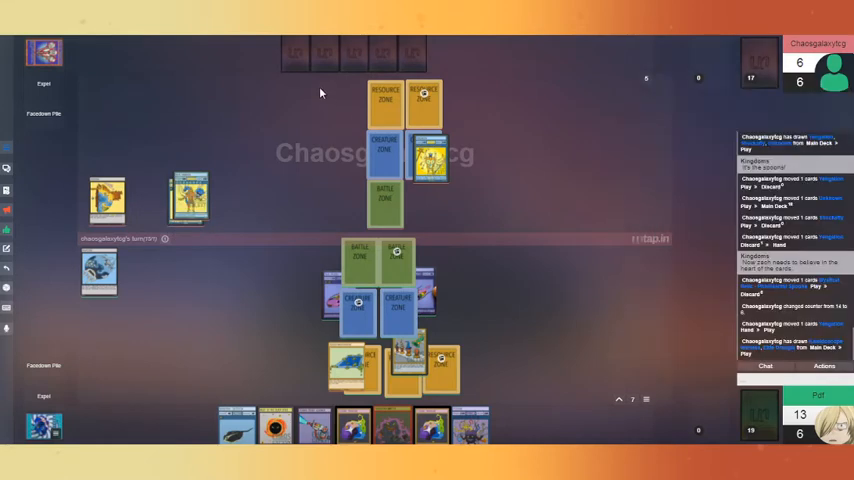
mouse_move(188, 198)
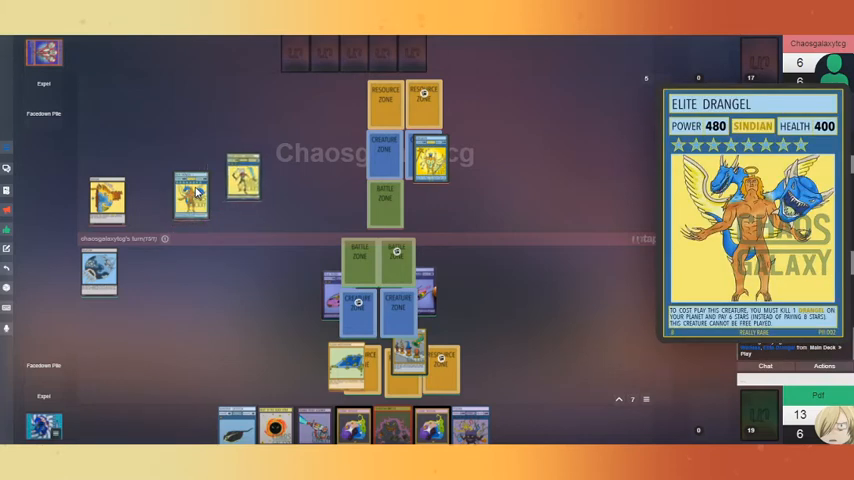
mouse_move(204, 192)
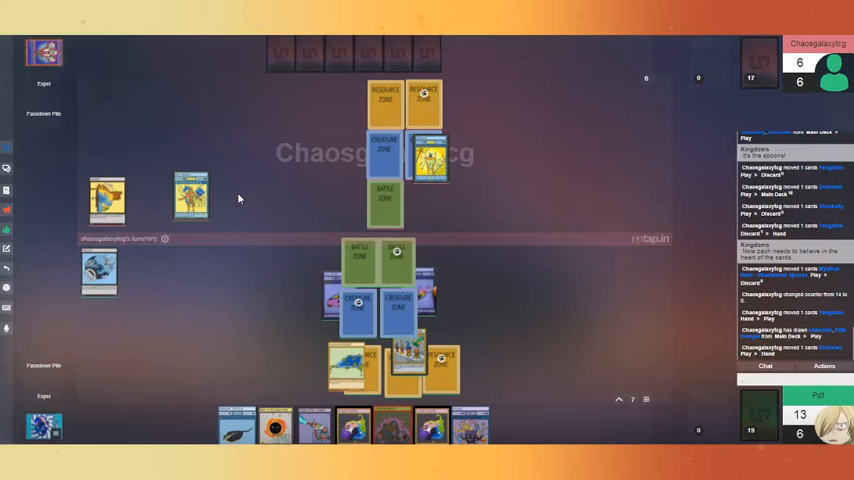
mouse_move(260, 172)
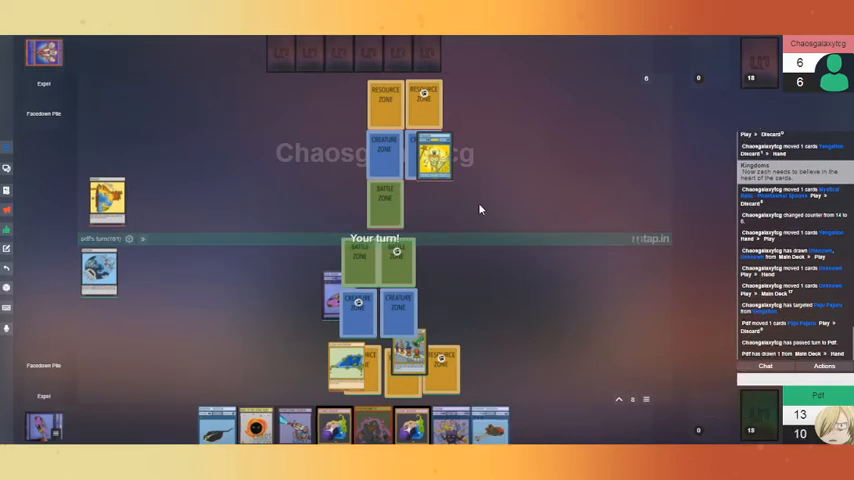
mouse_move(430, 156)
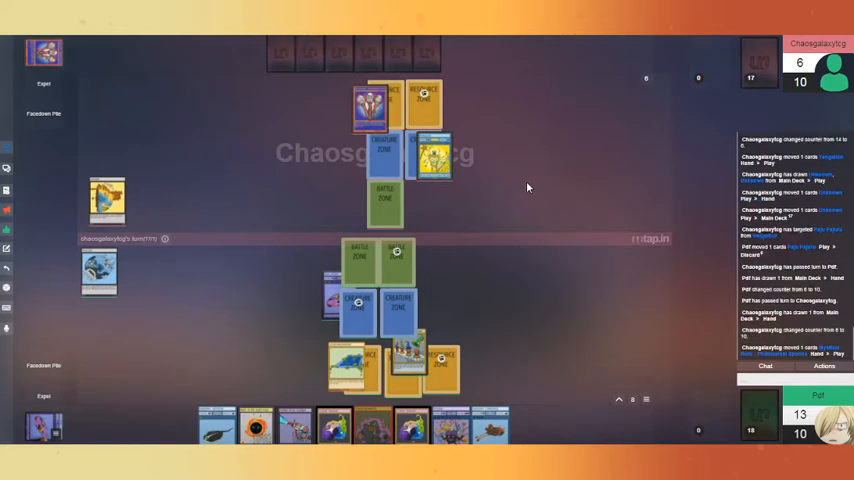
mouse_move(520, 186)
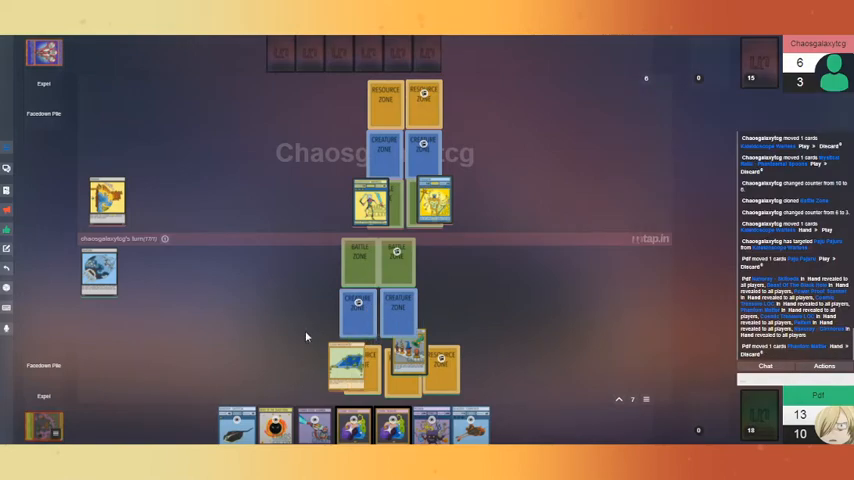
mouse_move(430, 200)
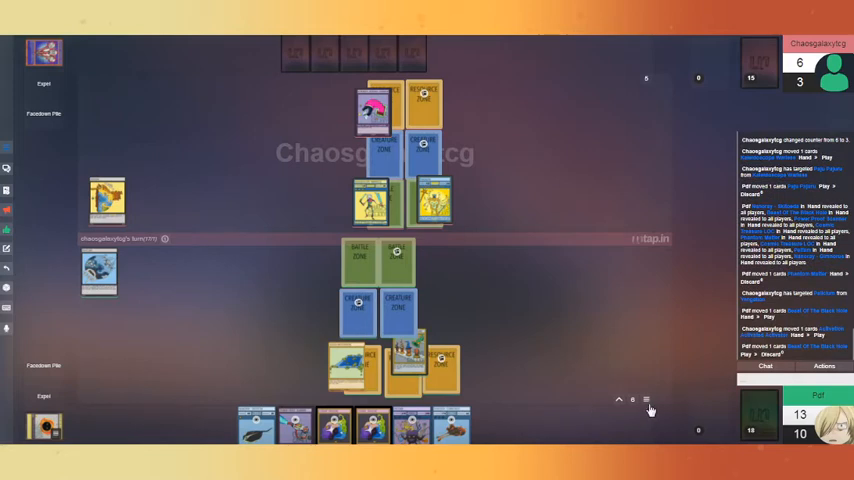
Lower the opponent's counter in the player panel.
left_click(646, 400)
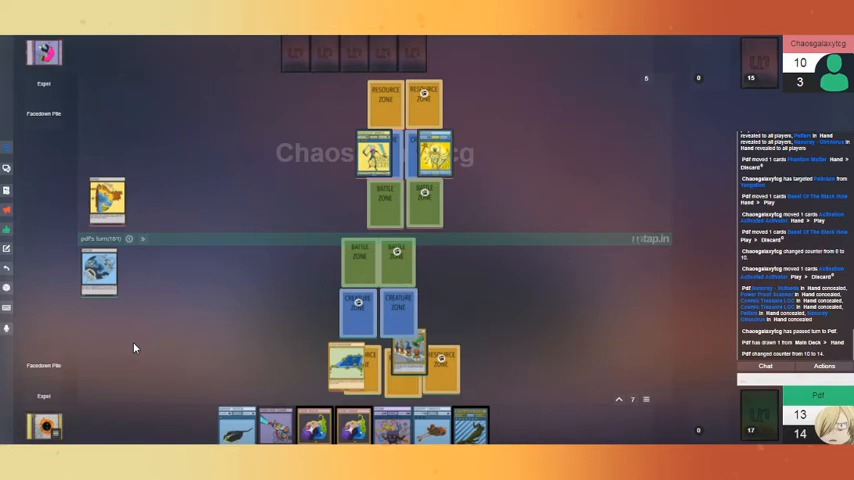
mouse_move(432, 156)
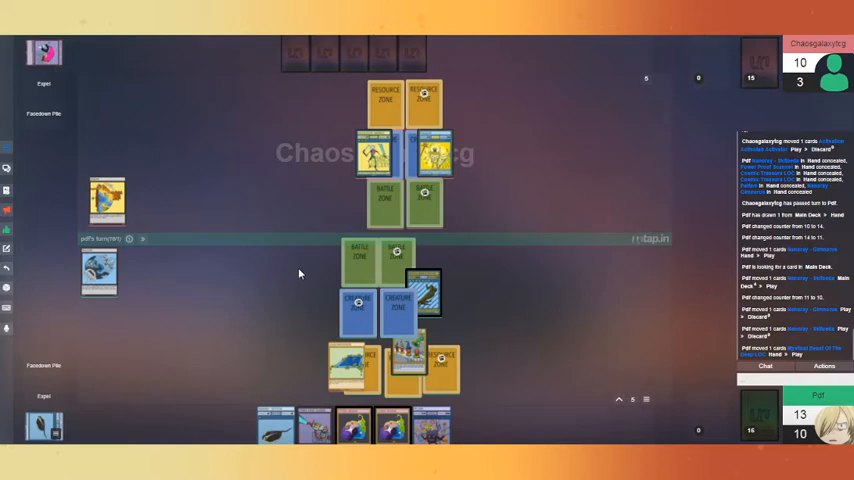
mouse_move(288, 272)
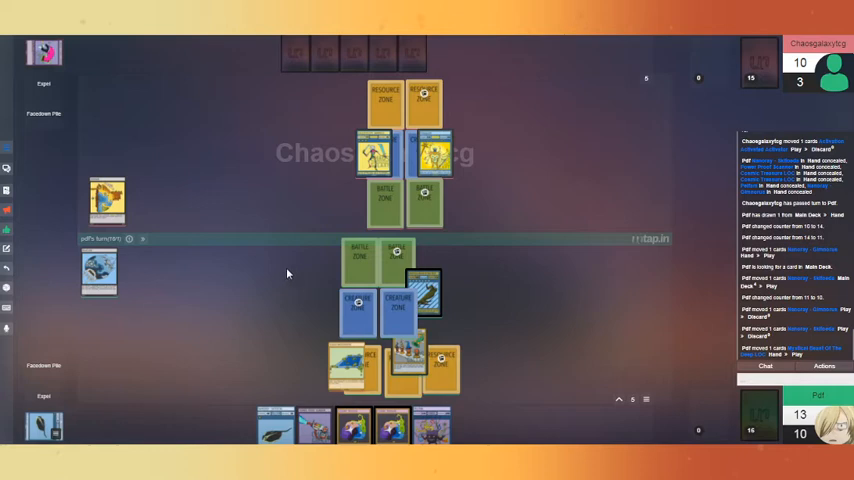
mouse_move(562, 320)
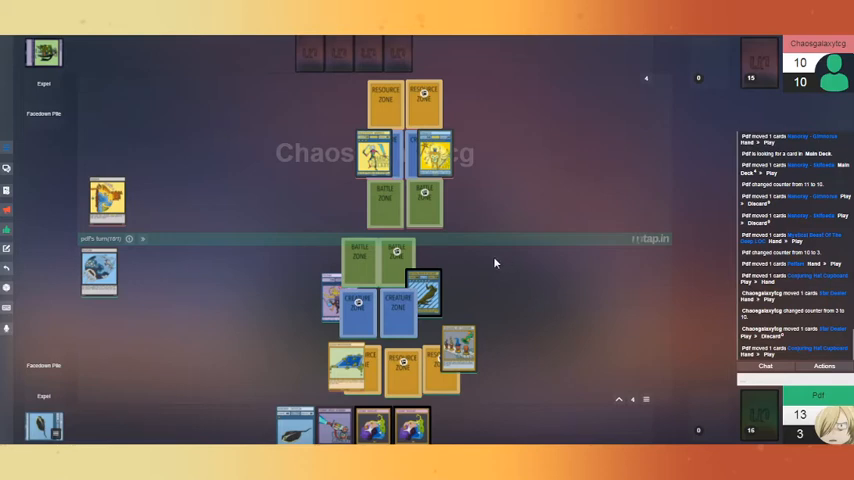
mouse_move(42, 264)
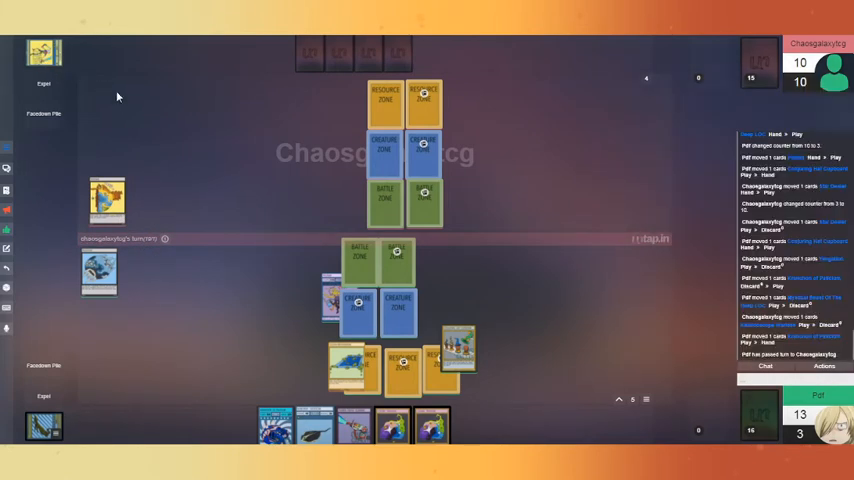
mouse_move(480, 336)
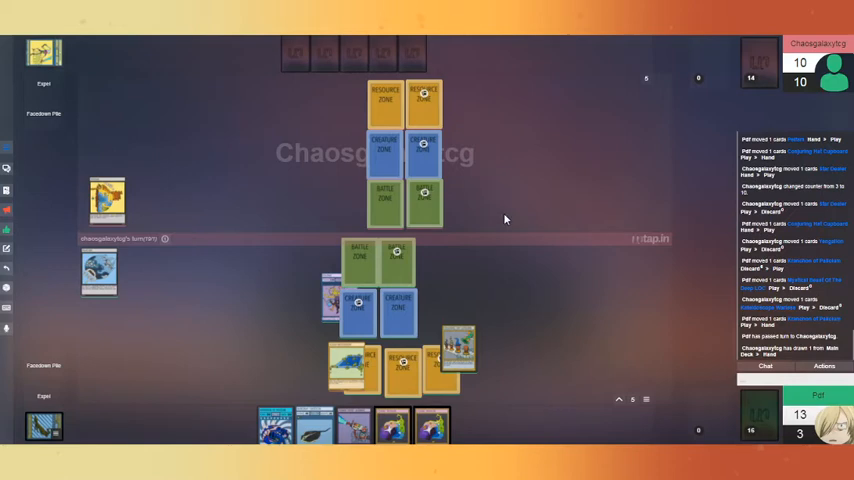
mouse_move(450, 288)
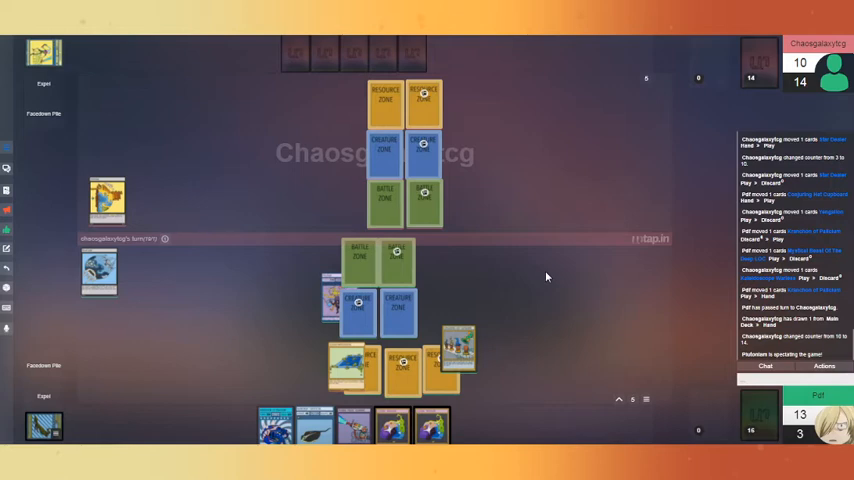
mouse_move(530, 284)
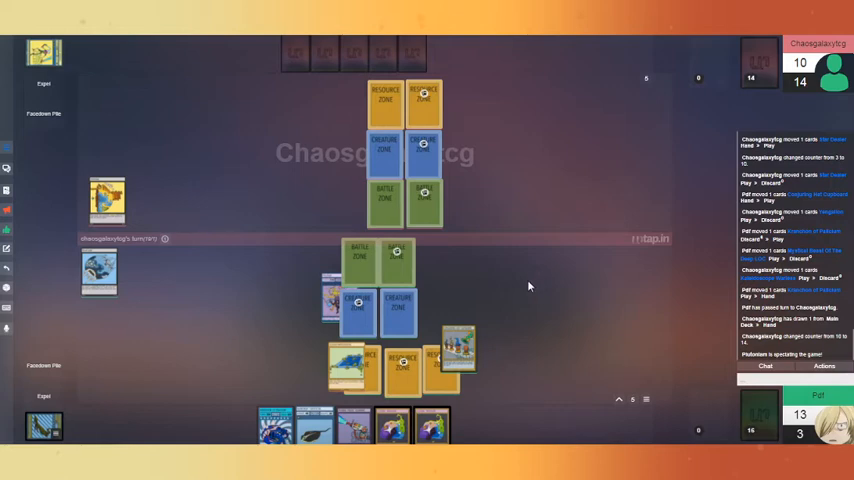
mouse_move(500, 320)
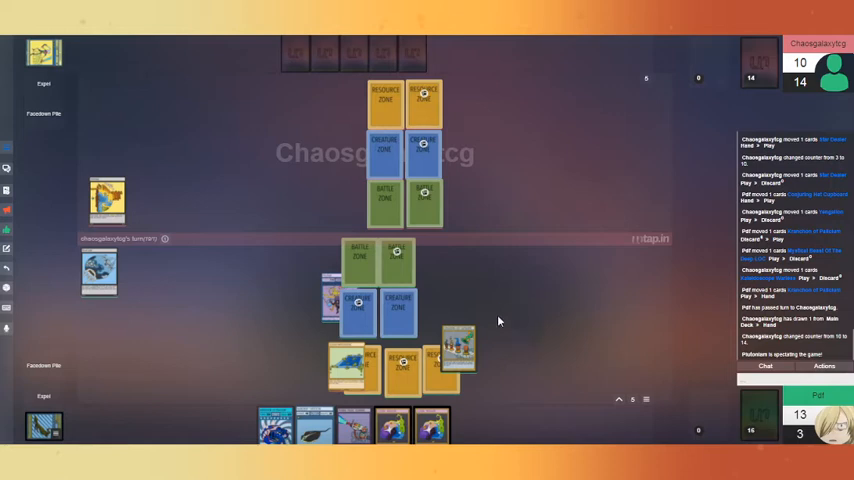
mouse_move(476, 282)
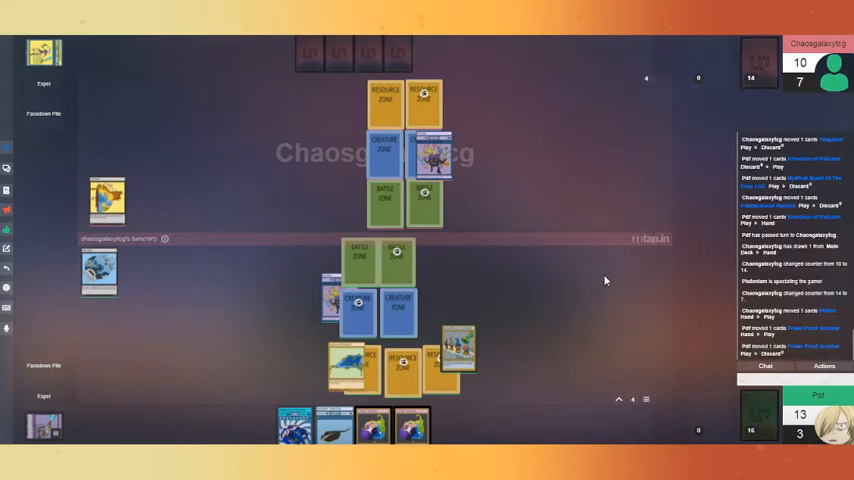
mouse_move(432, 156)
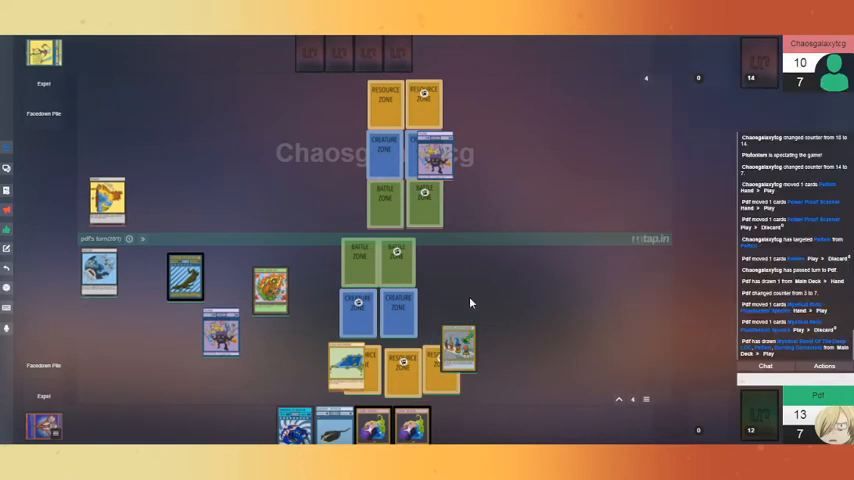
mouse_move(488, 284)
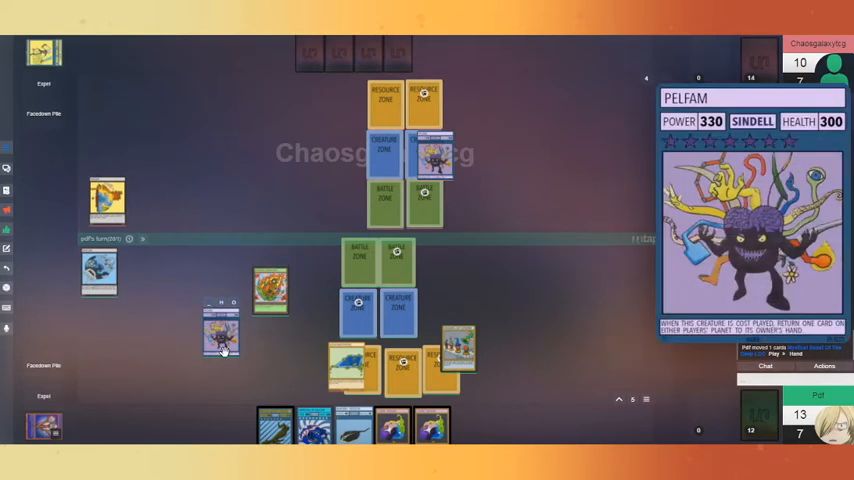
mouse_move(222, 344)
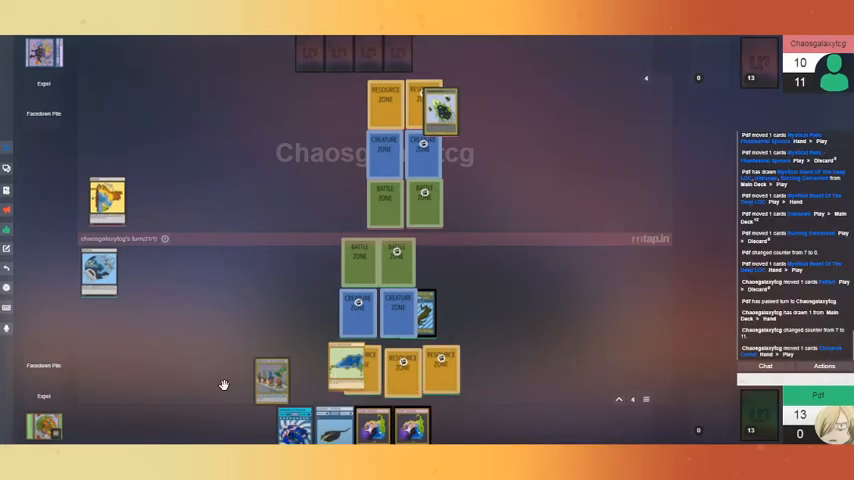
mouse_move(350, 368)
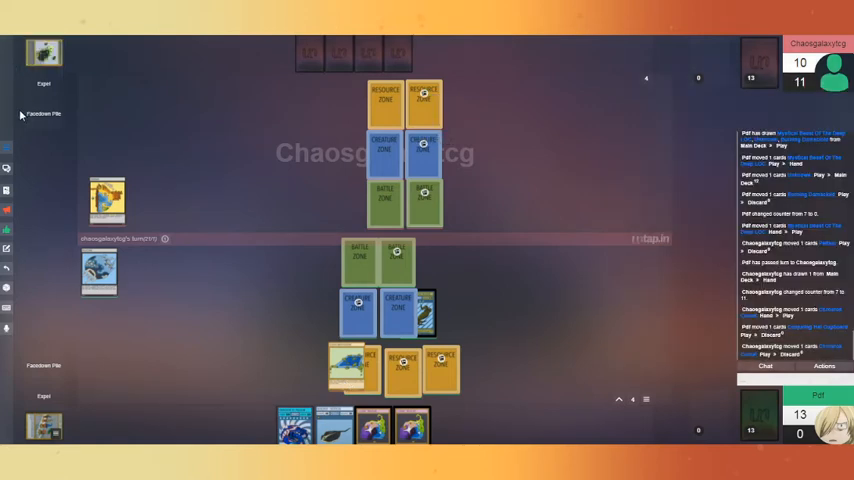
mouse_move(40, 136)
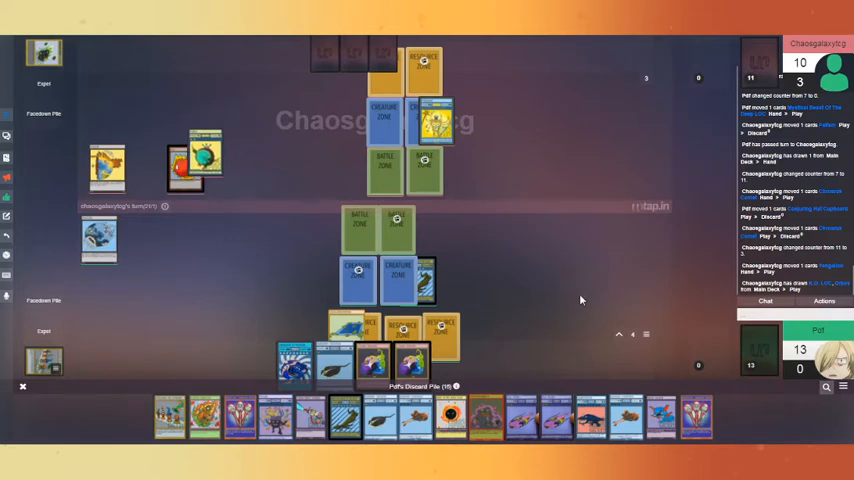
mouse_move(576, 288)
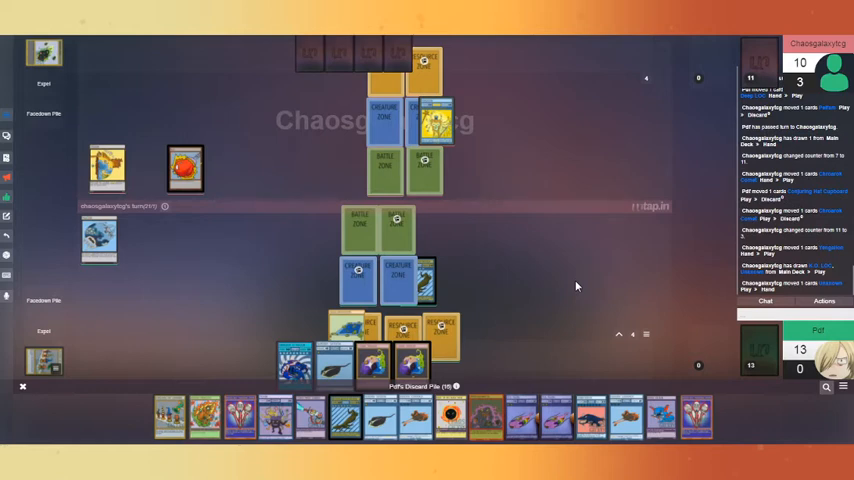
mouse_move(564, 266)
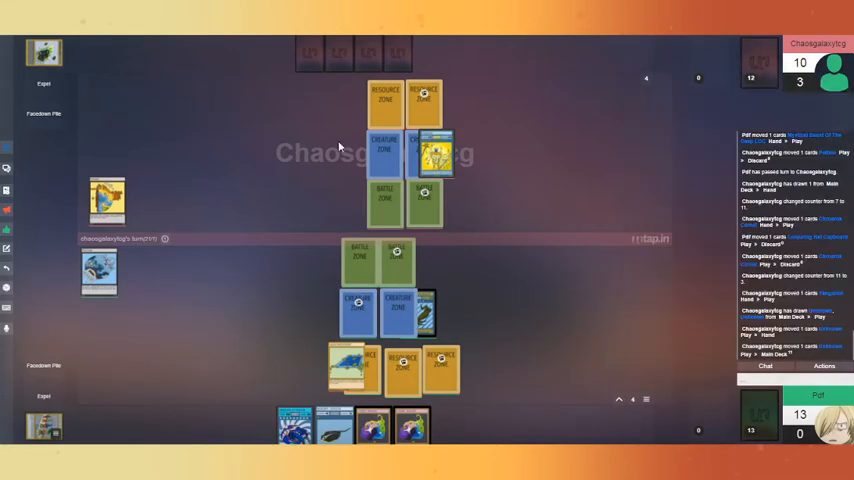
mouse_move(336, 136)
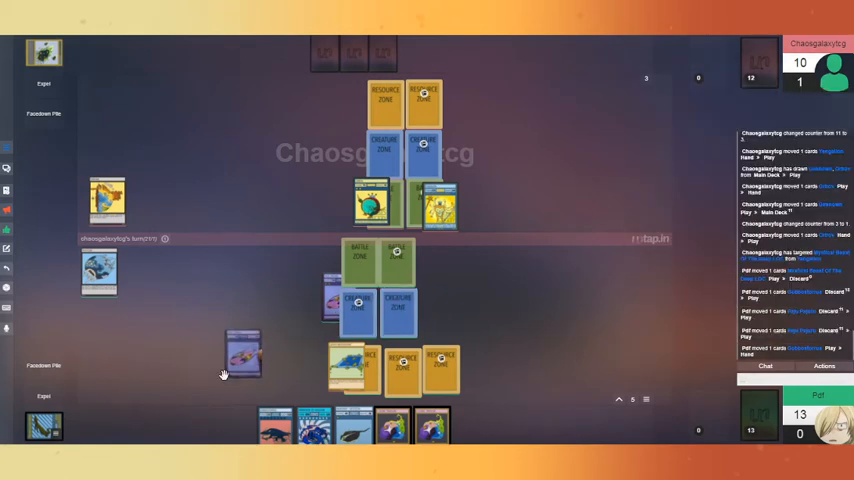
Play a card from hand onto the battlefield beside your blue creature column.
left_click_drag(242, 356, 44, 424)
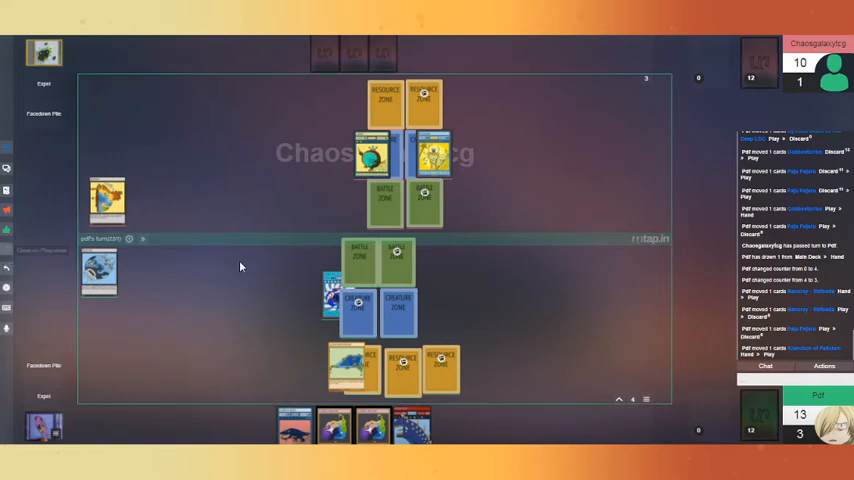
left_click_drag(322, 292, 436, 142)
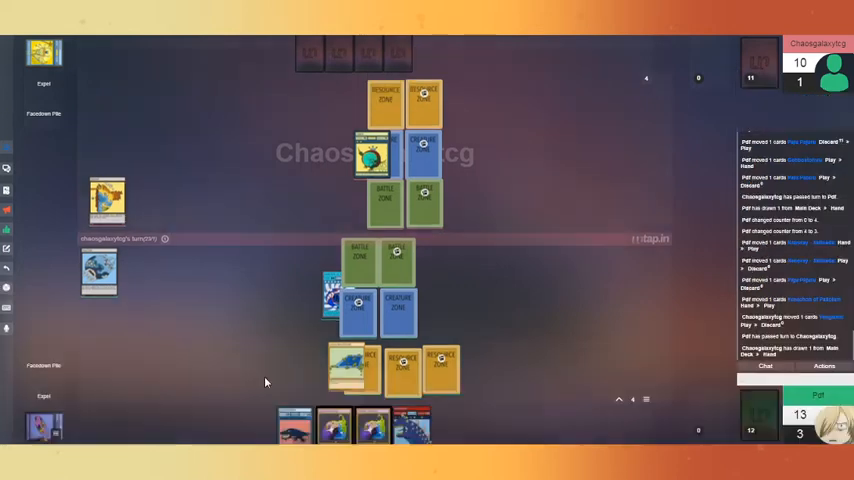
mouse_move(522, 288)
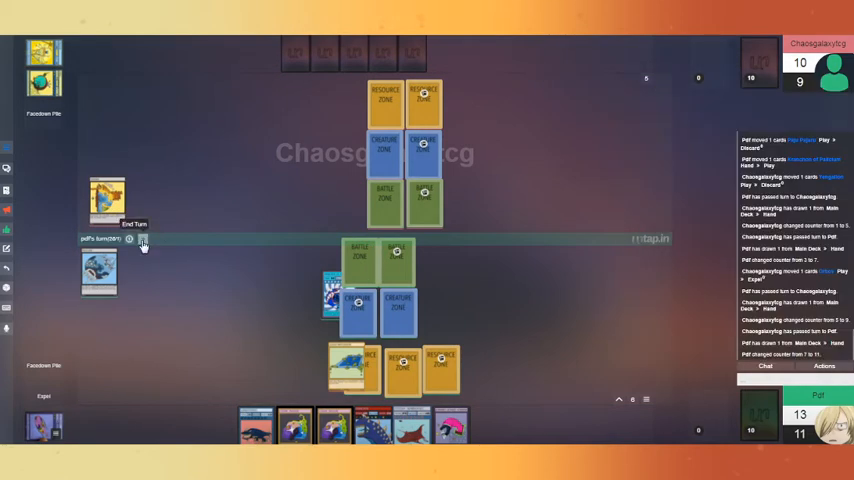
mouse_move(340, 296)
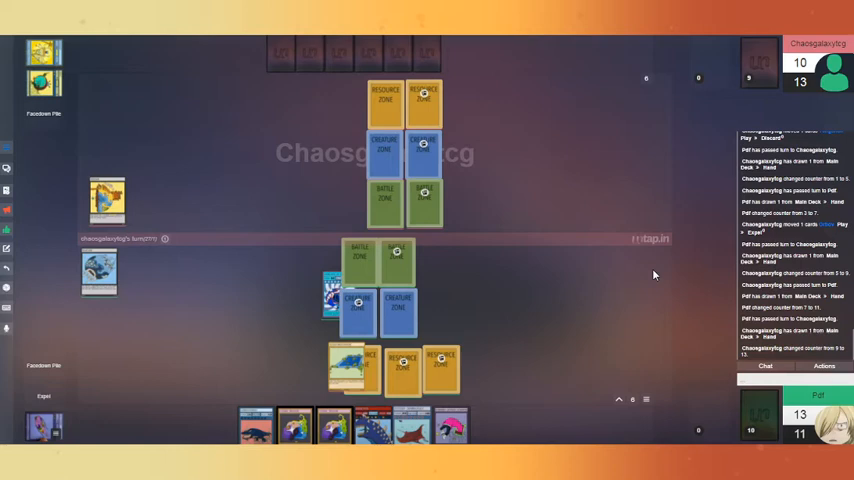
mouse_move(656, 272)
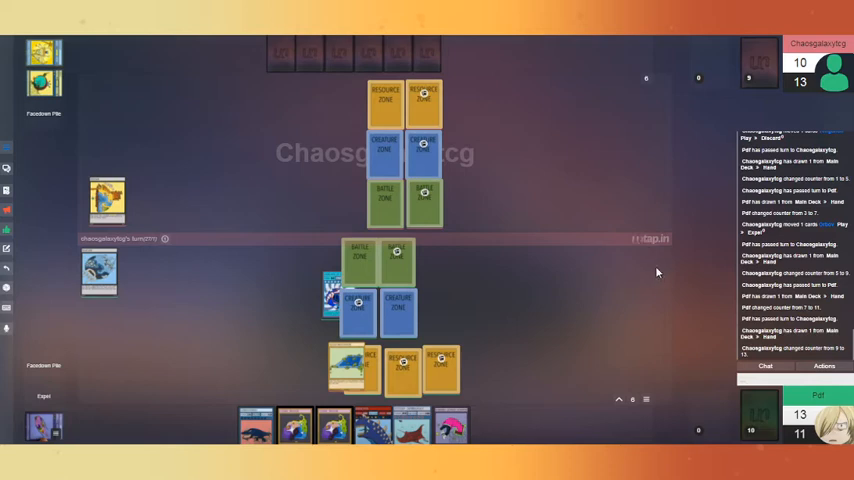
mouse_move(580, 220)
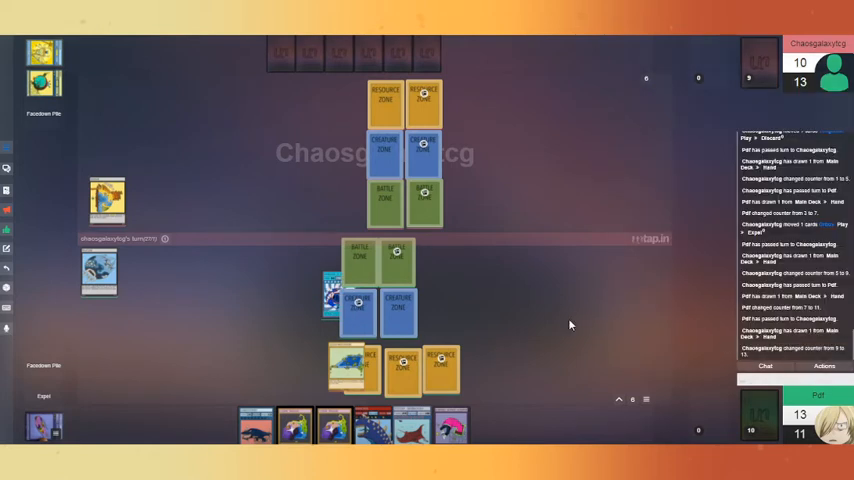
mouse_move(548, 320)
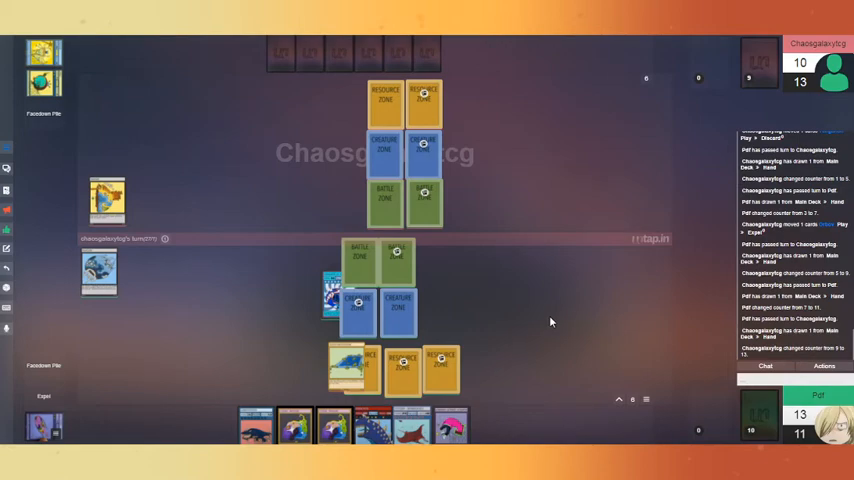
mouse_move(264, 268)
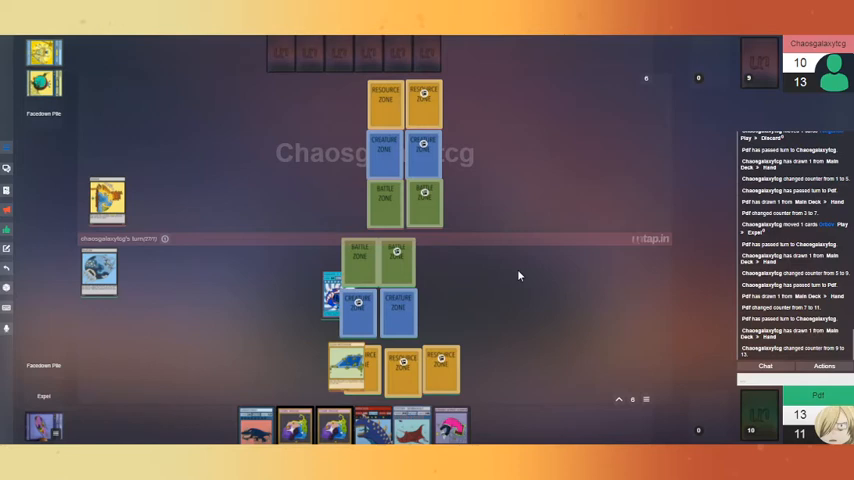
mouse_move(466, 336)
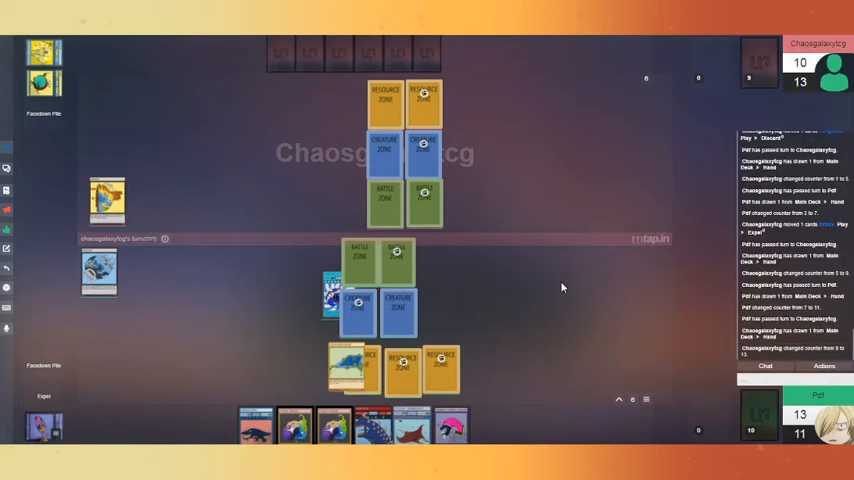
mouse_move(552, 360)
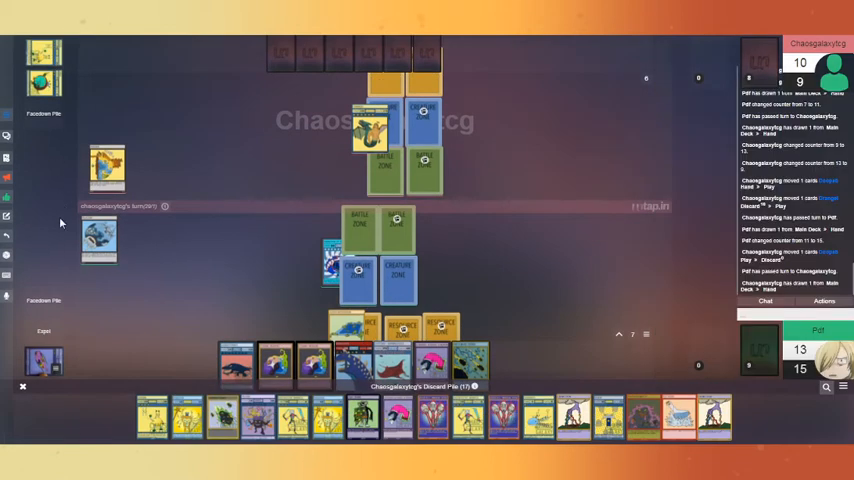
mouse_move(62, 246)
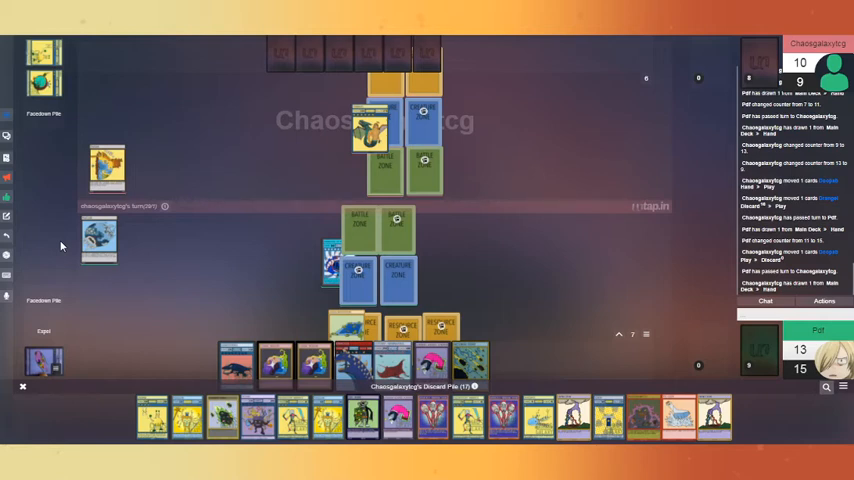
mouse_move(52, 264)
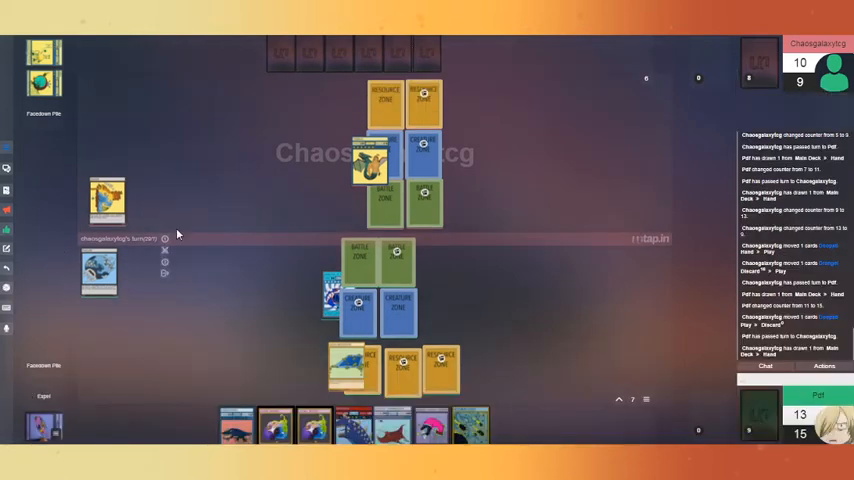
mouse_move(660, 264)
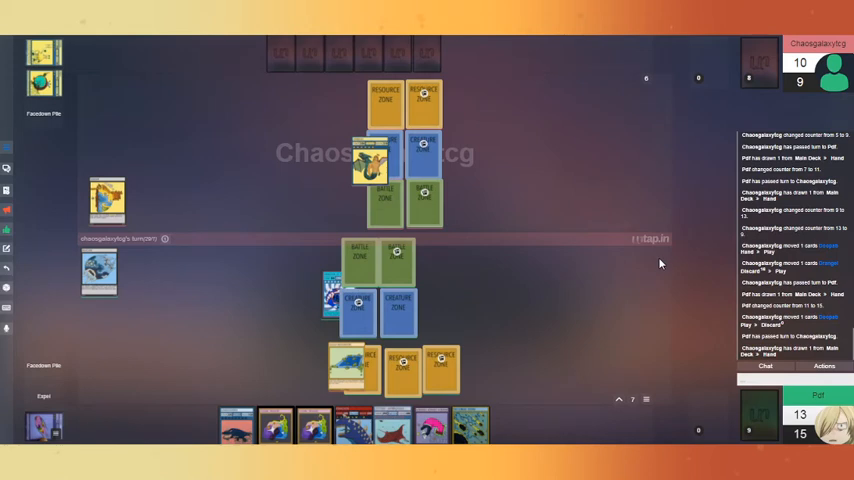
mouse_move(568, 290)
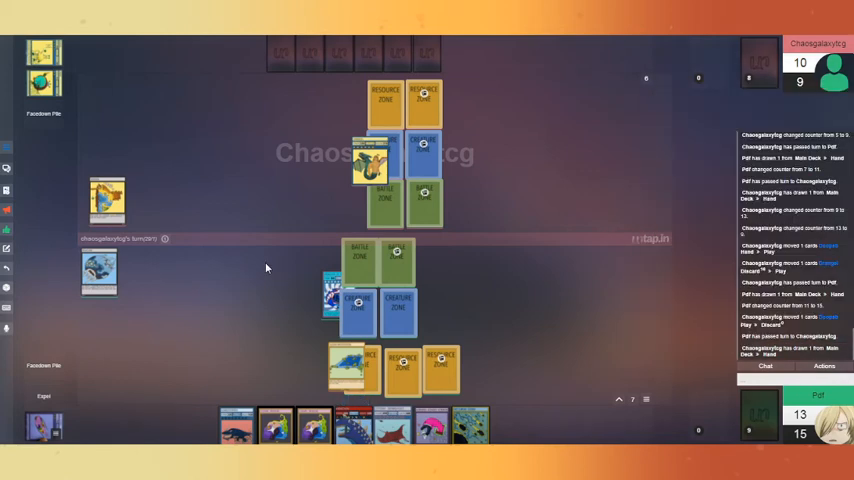
mouse_move(268, 252)
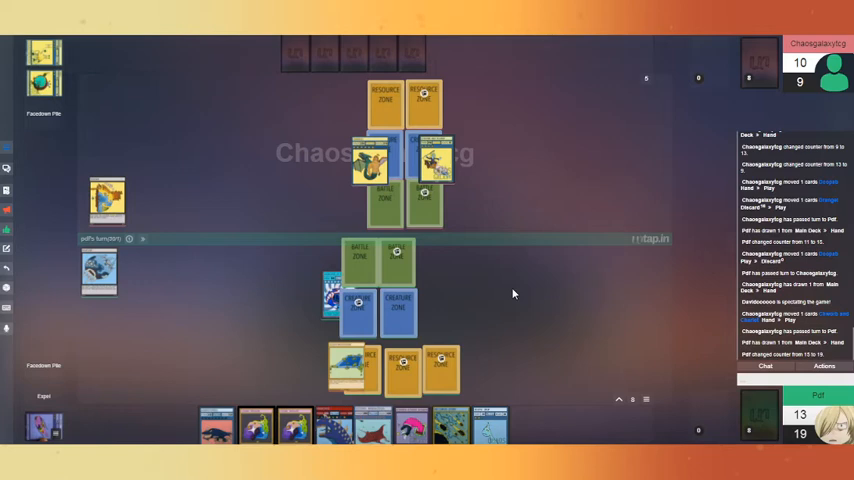
mouse_move(496, 224)
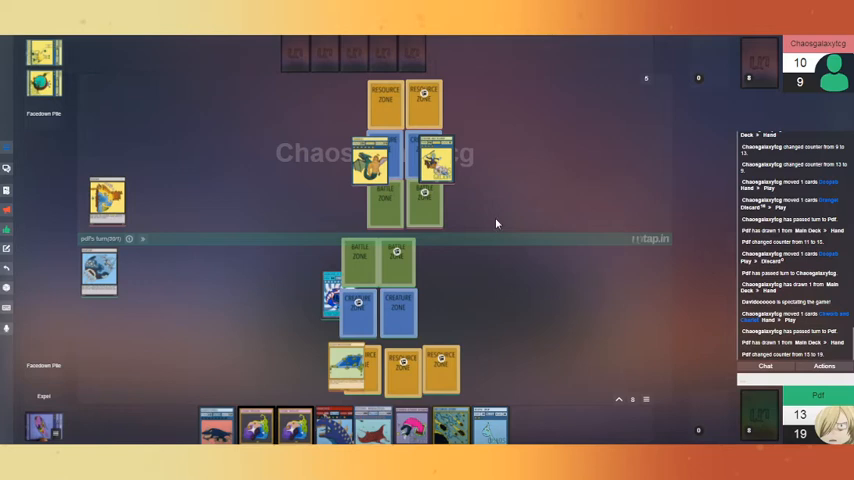
mouse_move(480, 248)
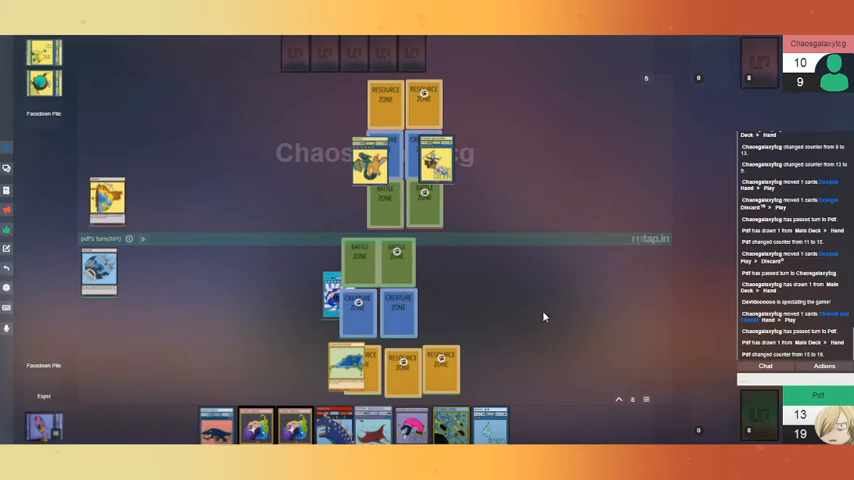
mouse_move(504, 318)
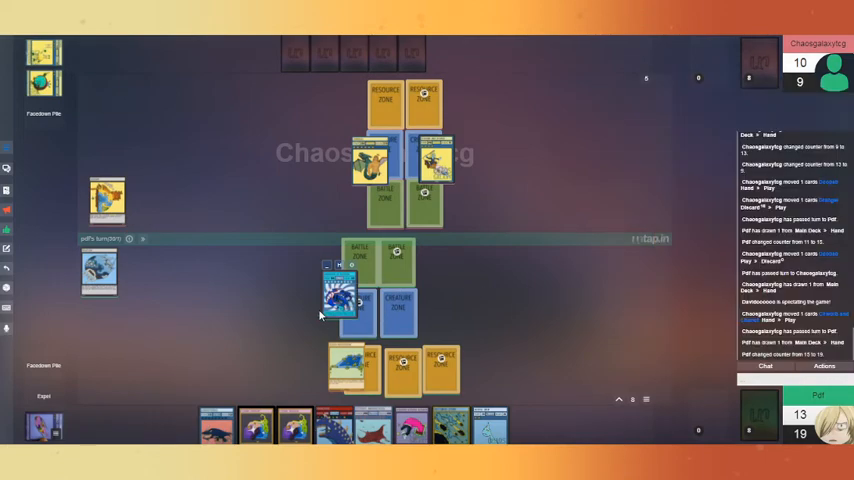
mouse_move(216, 424)
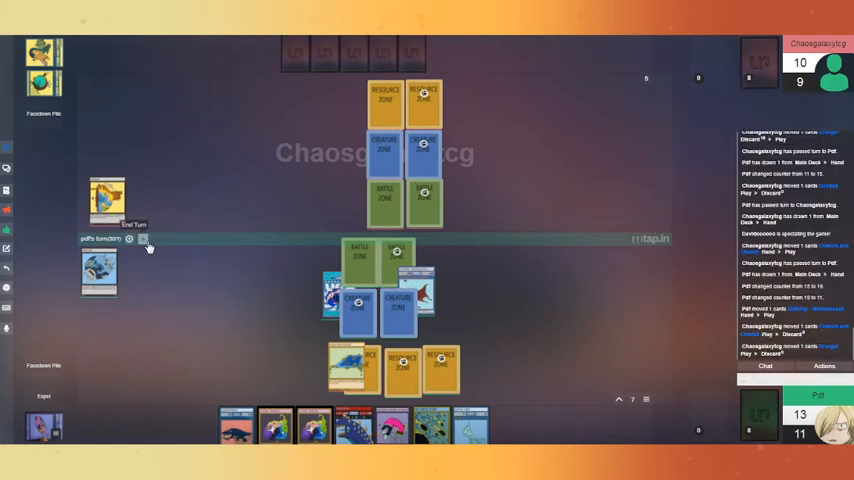
Add a card from hand to your middle lane as the match continues.
left_click(132, 224)
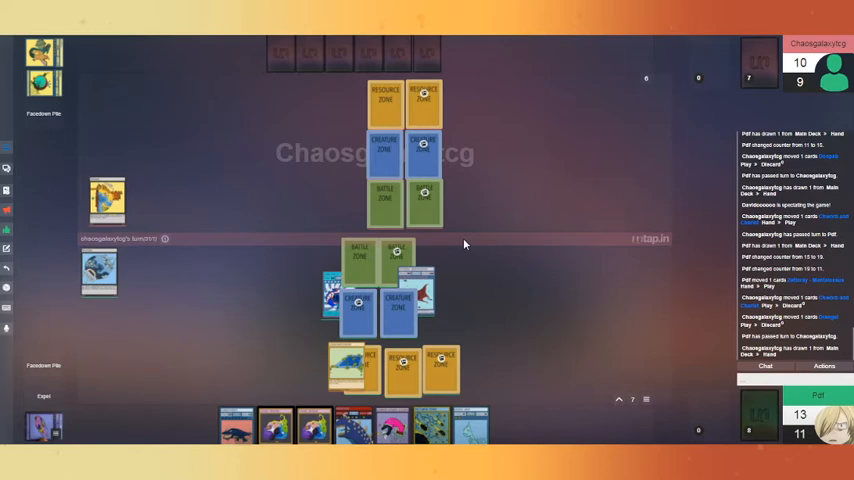
mouse_move(462, 256)
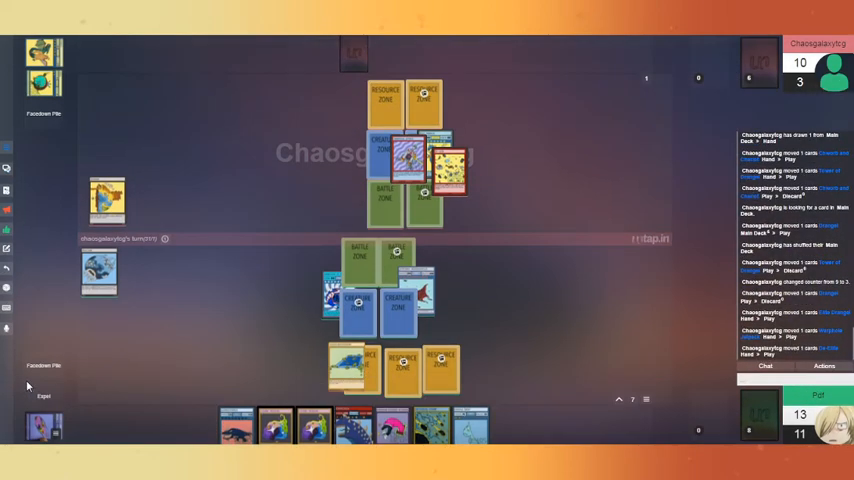
mouse_move(558, 332)
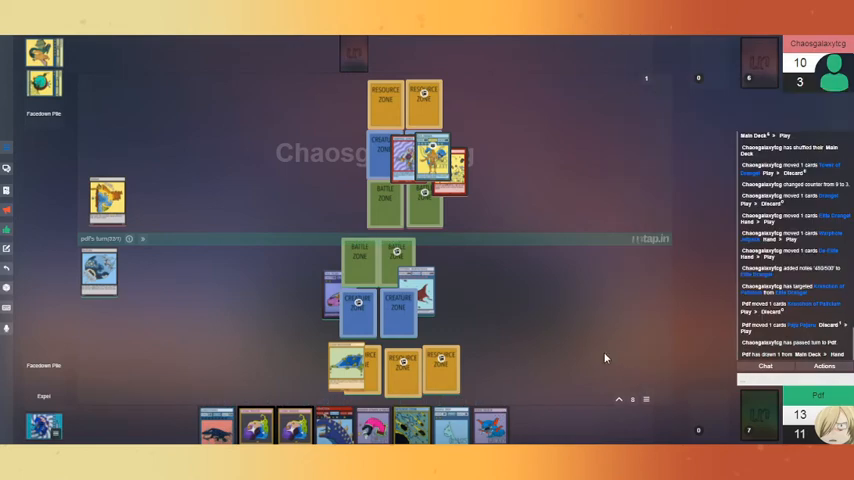
mouse_move(584, 326)
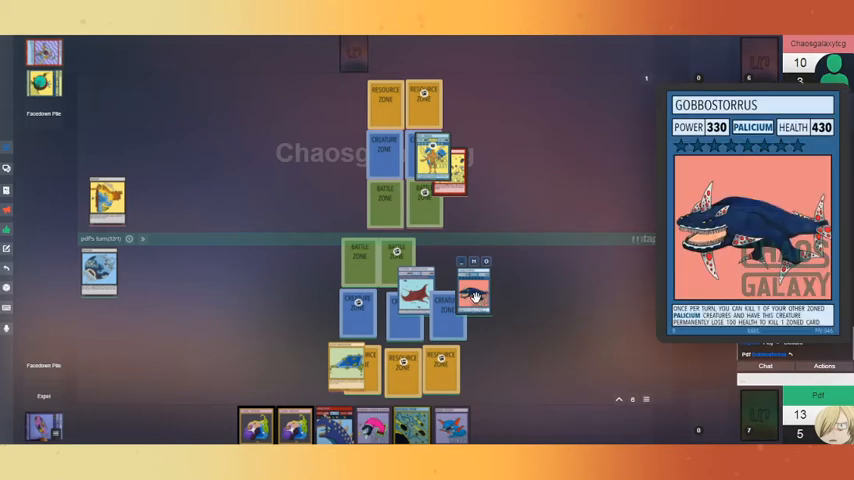
Put Gobbostorrus into play on your side and review its 330 power and 430 health.
right_click(466, 290)
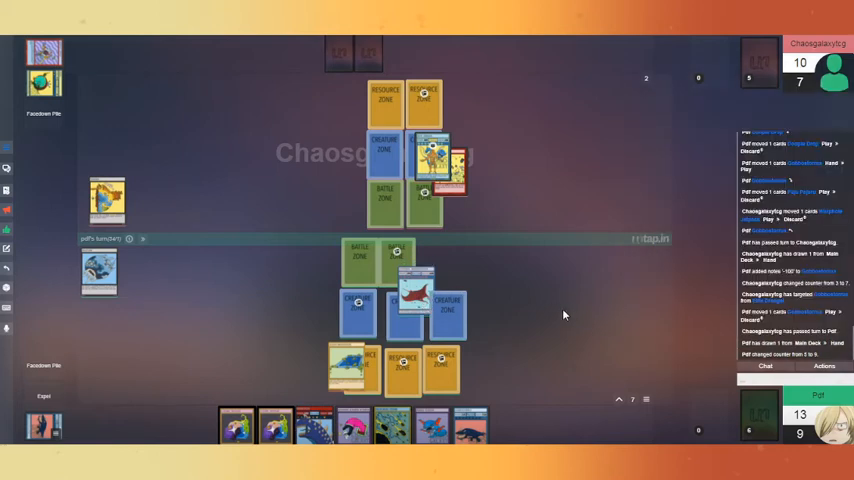
mouse_move(528, 428)
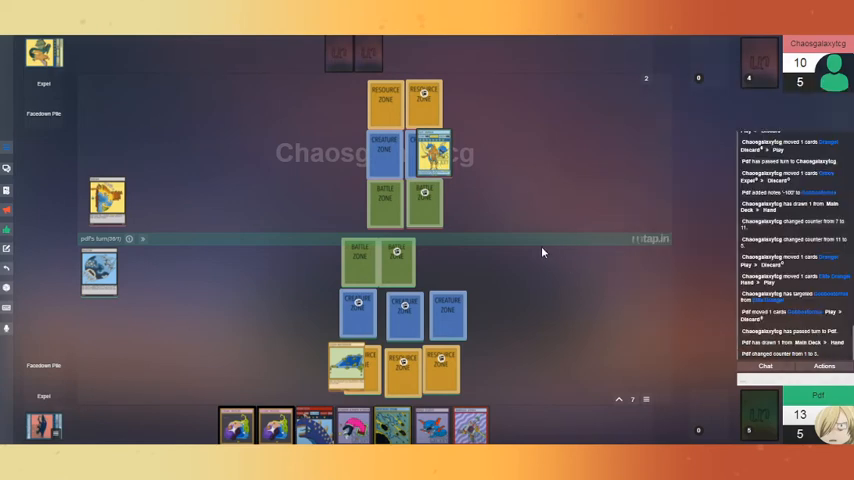
mouse_move(160, 244)
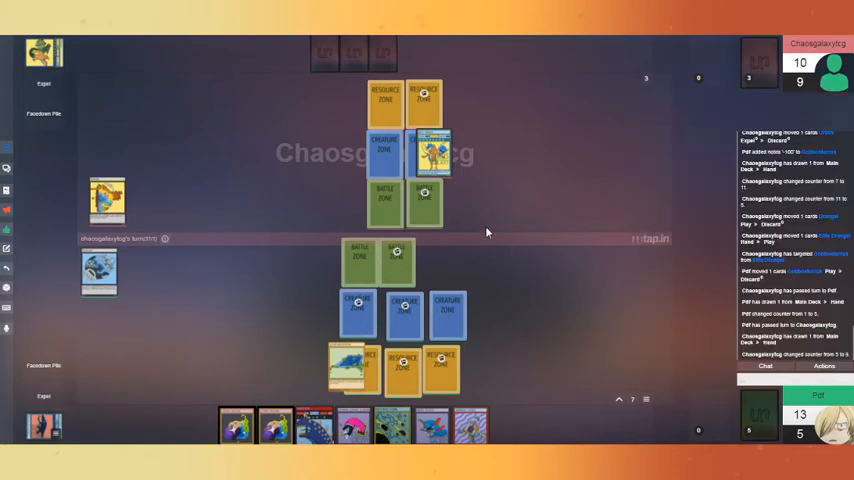
mouse_move(486, 204)
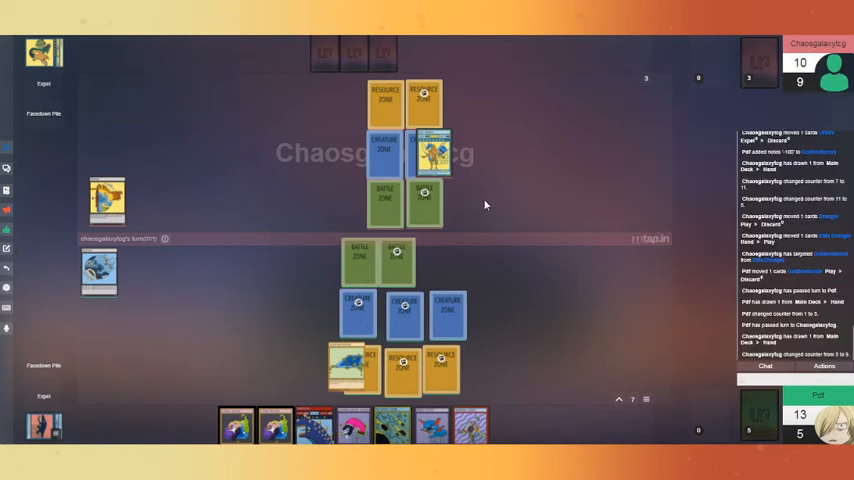
mouse_move(496, 224)
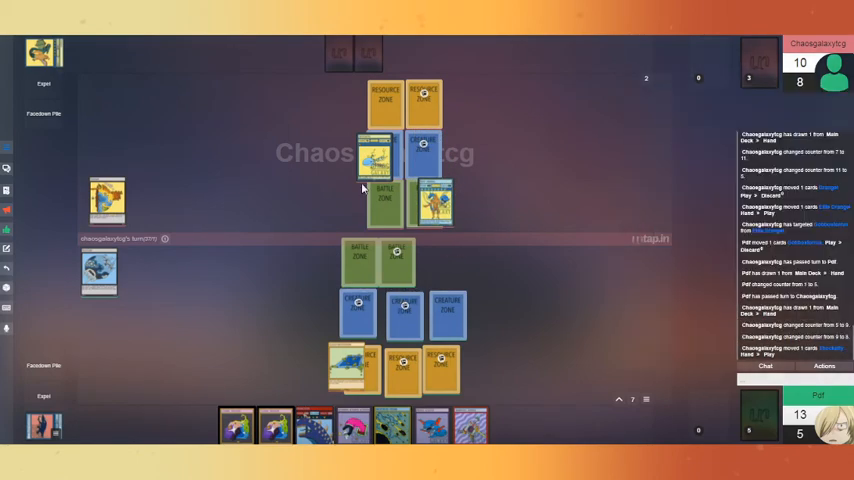
mouse_move(432, 200)
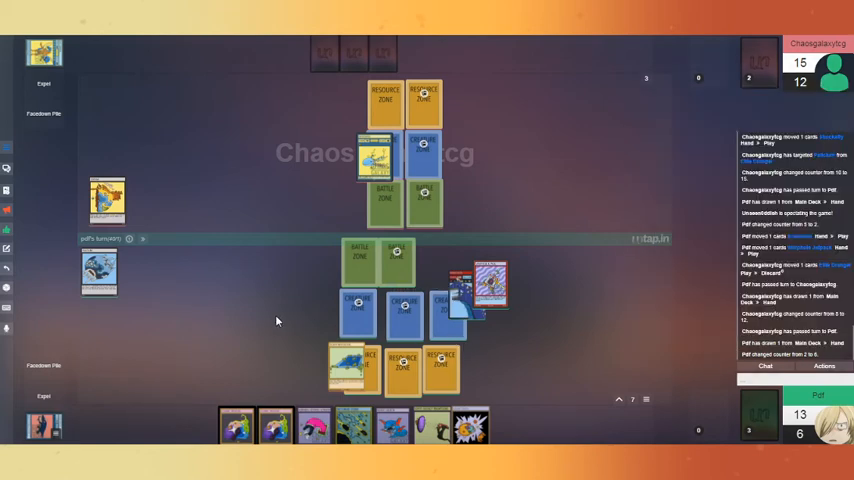
mouse_move(260, 308)
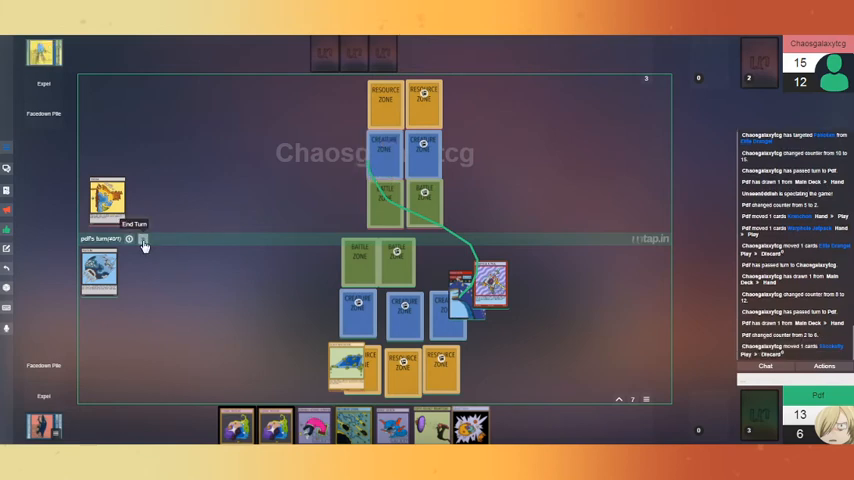
Put another card from hand into play on your side of the board.
left_click(134, 224)
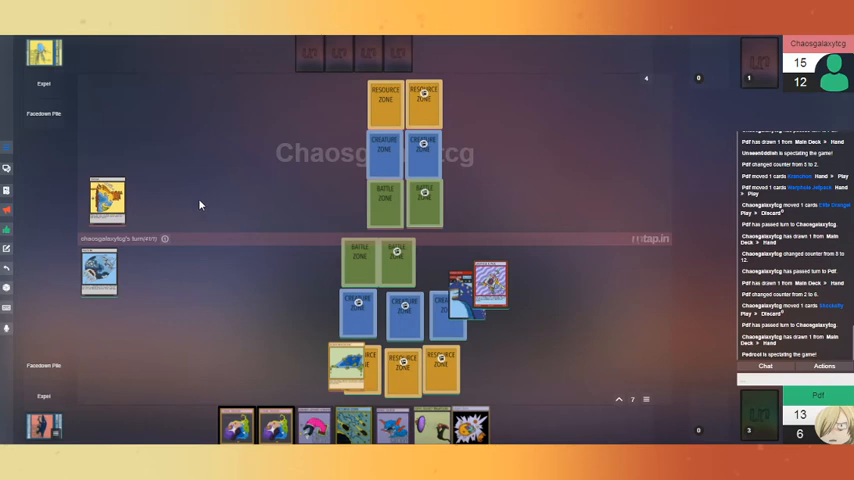
mouse_move(294, 188)
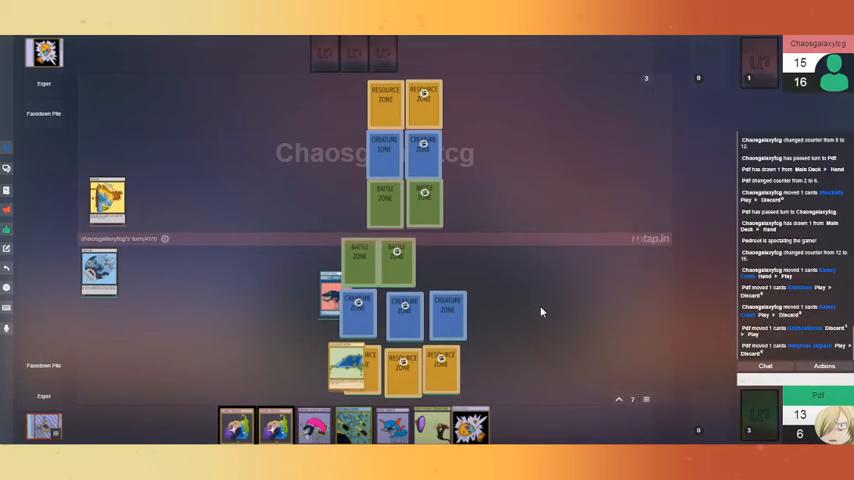
mouse_move(524, 344)
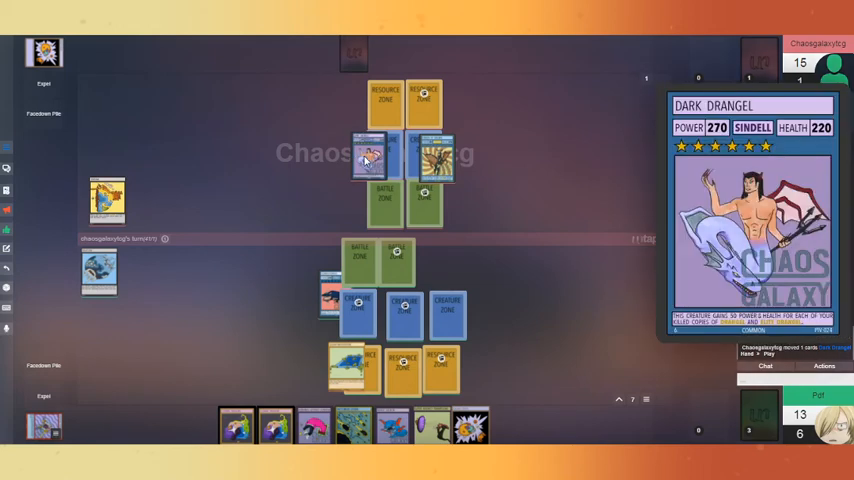
mouse_move(366, 160)
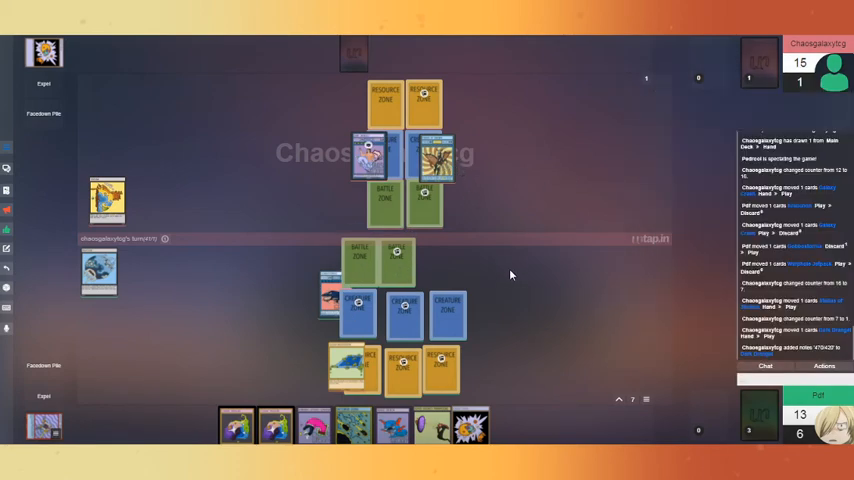
mouse_move(496, 270)
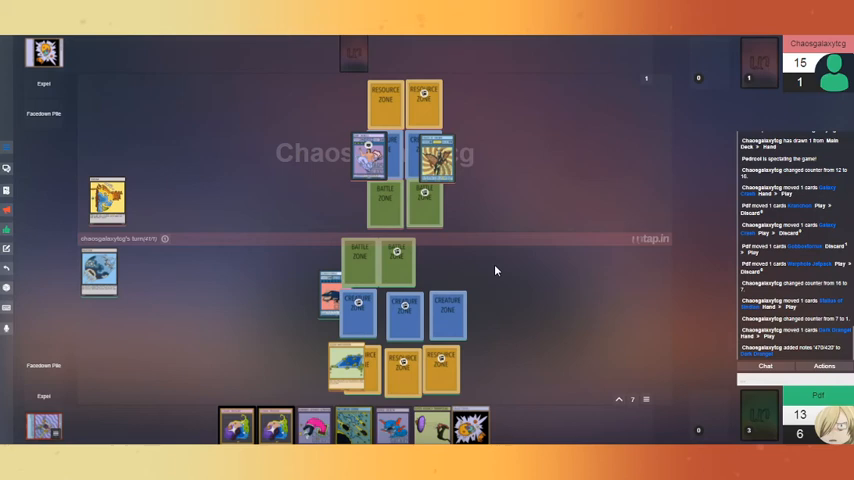
mouse_move(464, 284)
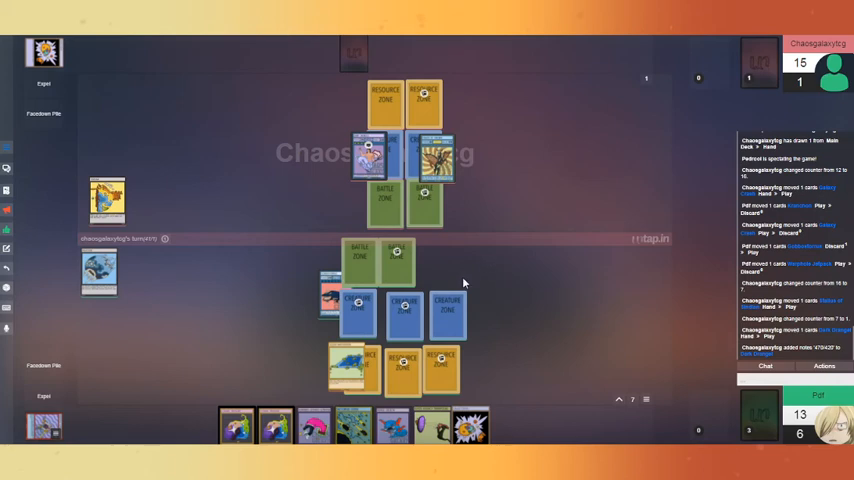
mouse_move(460, 284)
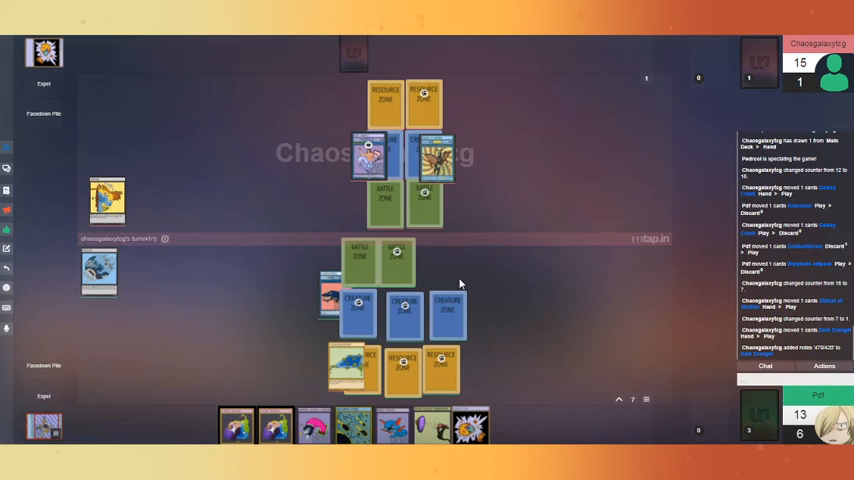
mouse_move(490, 246)
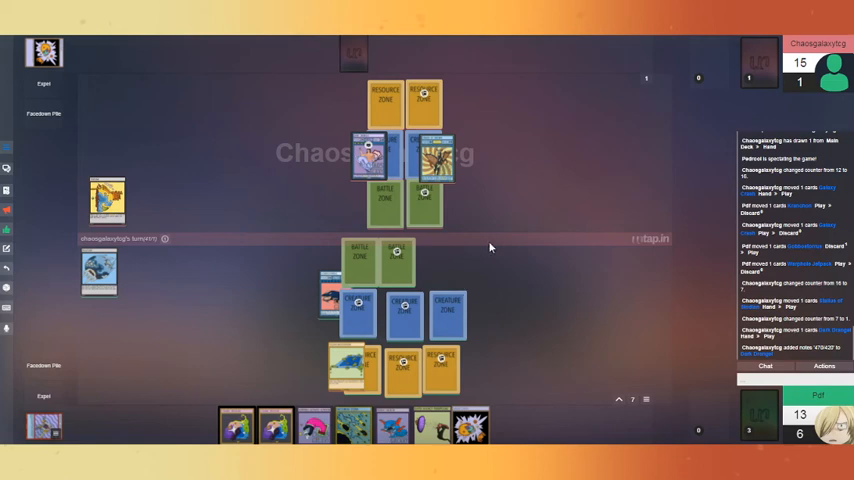
mouse_move(510, 246)
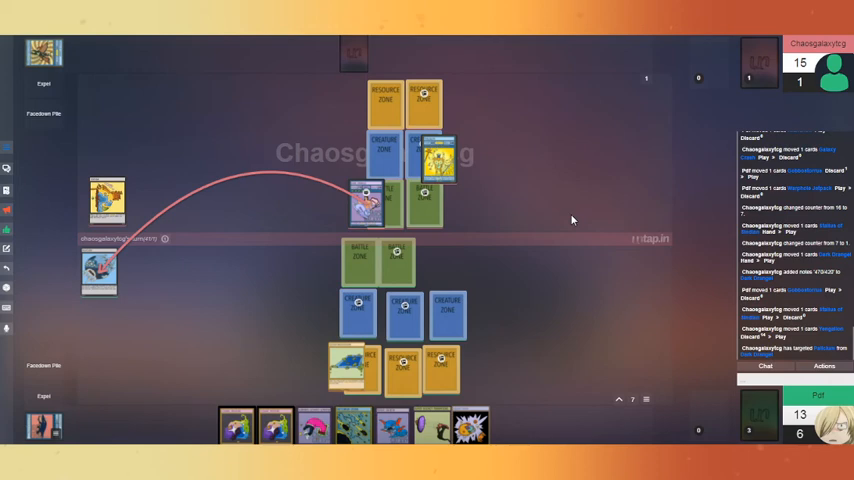
mouse_move(560, 220)
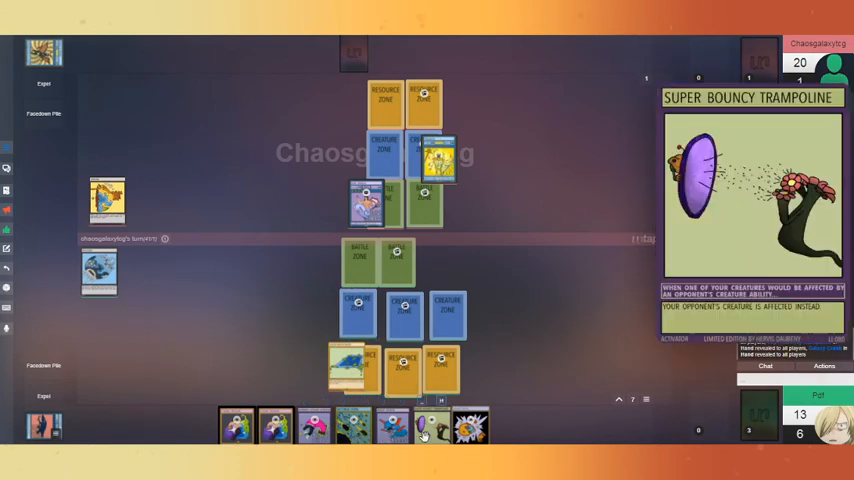
mouse_move(378, 438)
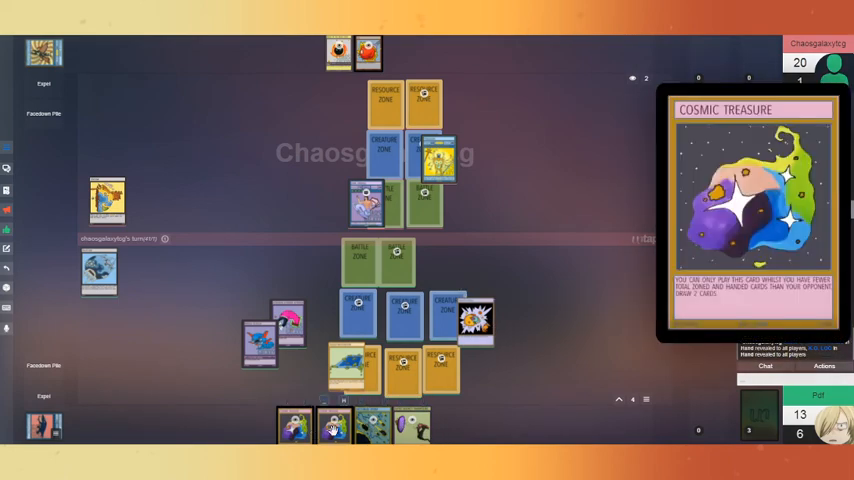
mouse_move(404, 424)
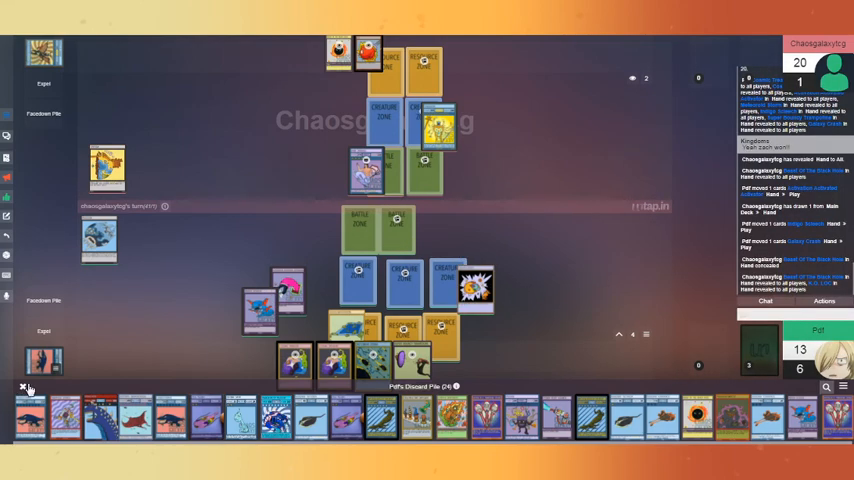
left_click(24, 388)
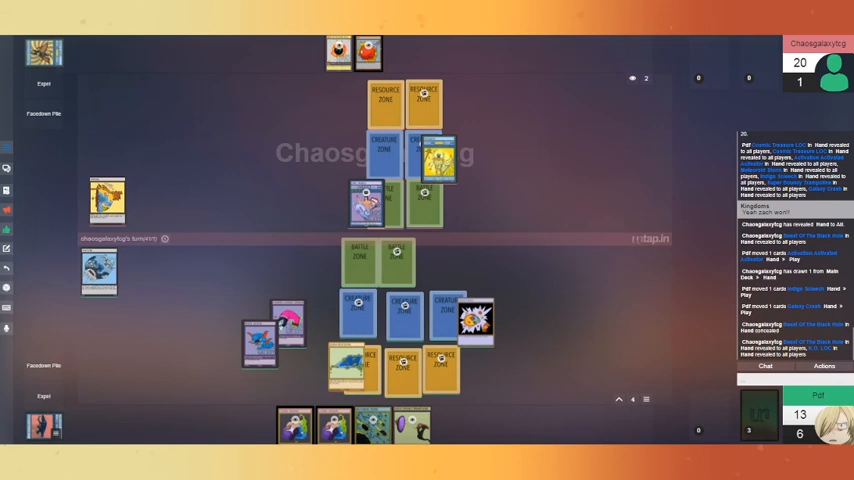
mouse_move(264, 392)
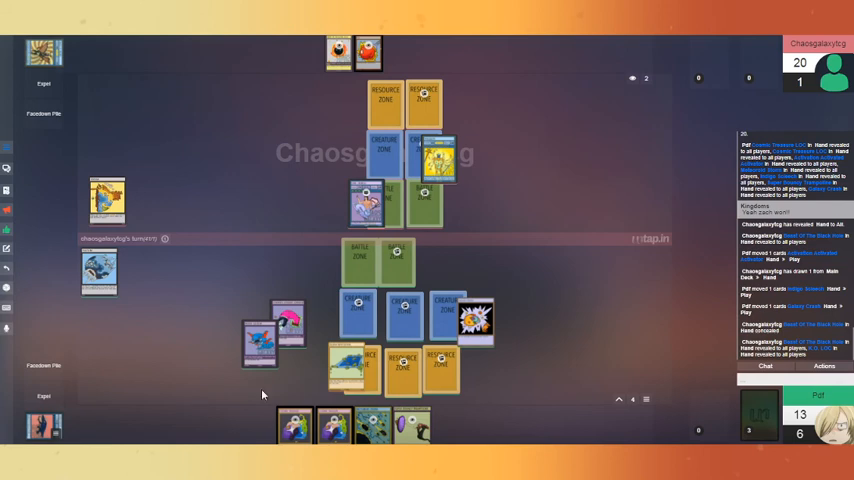
mouse_move(364, 204)
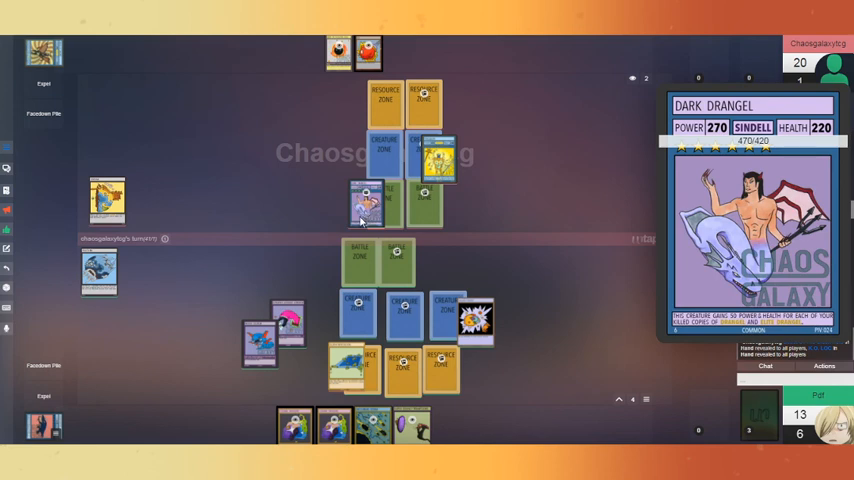
mouse_move(356, 224)
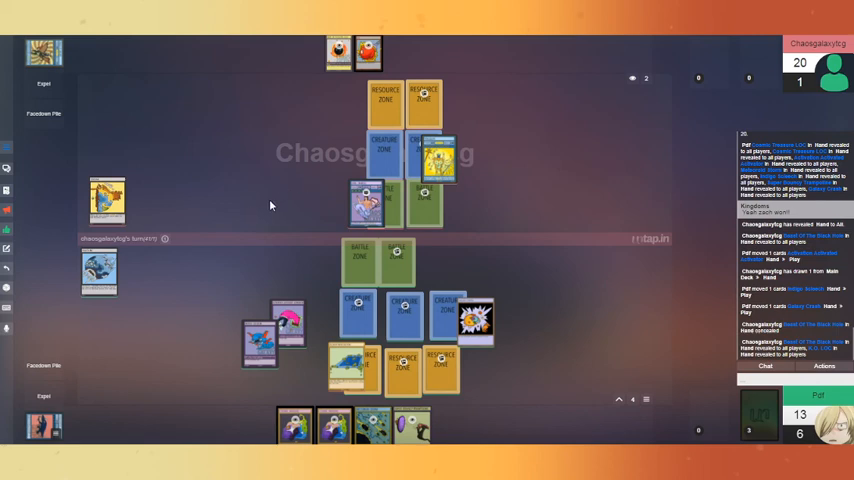
mouse_move(268, 204)
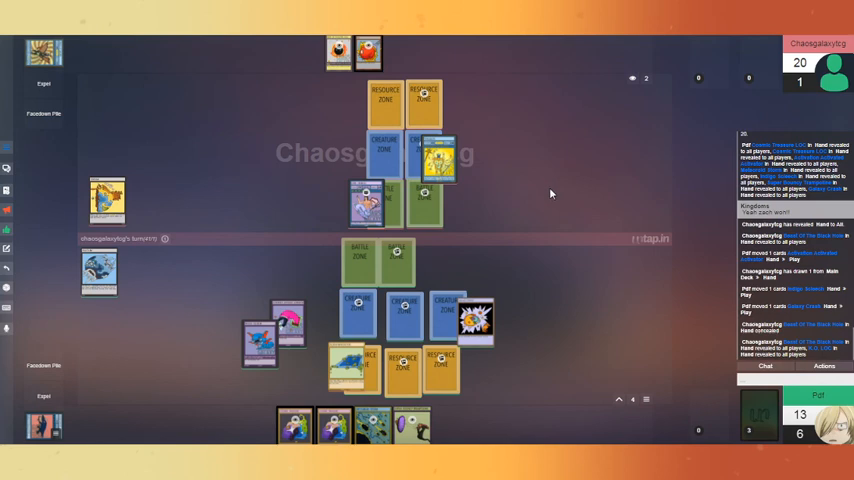
mouse_move(538, 182)
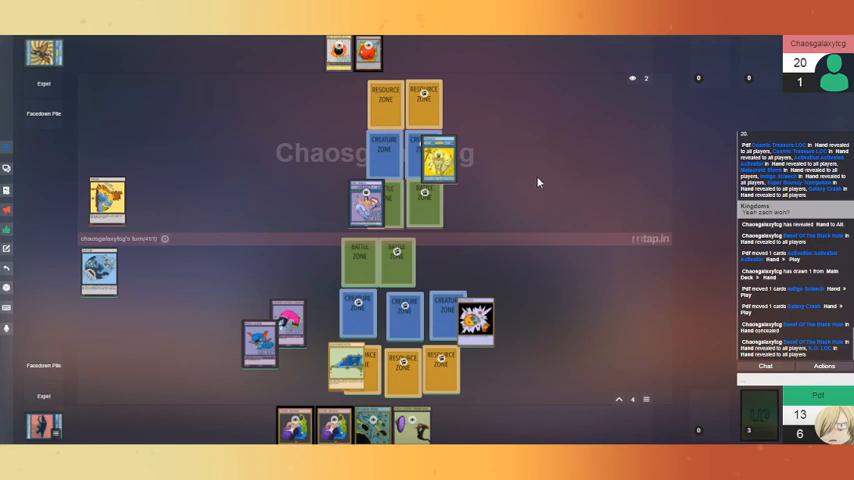
mouse_move(536, 180)
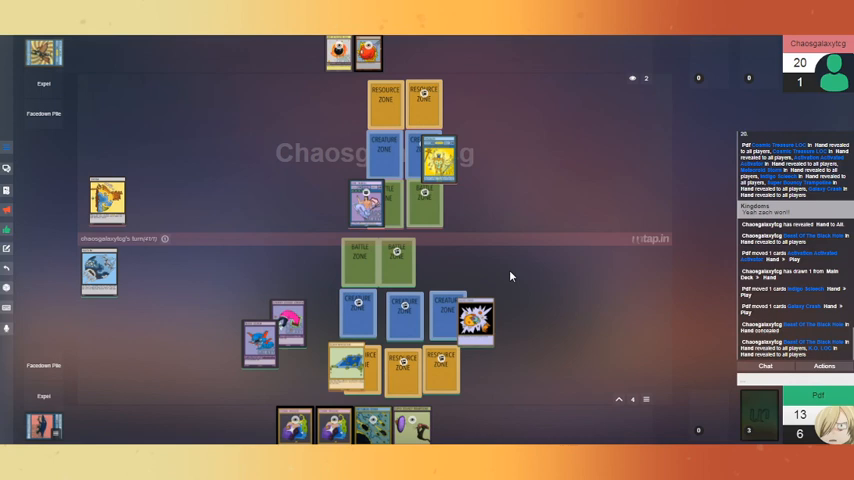
mouse_move(612, 256)
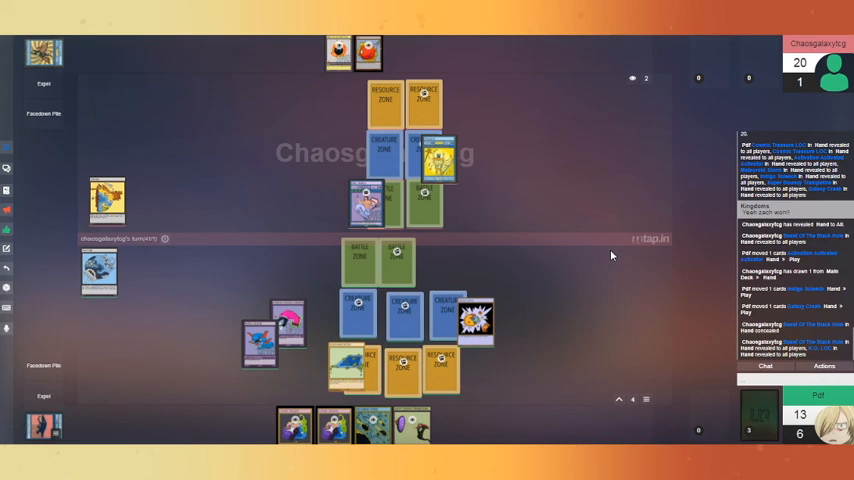
mouse_move(572, 276)
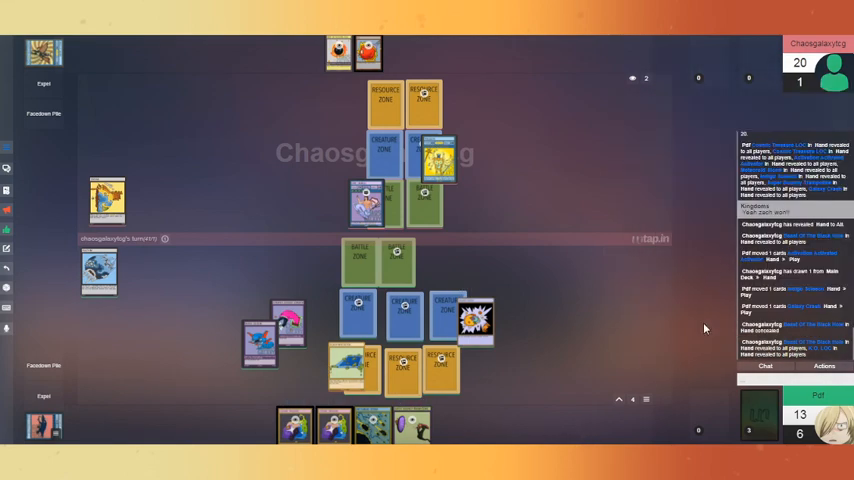
mouse_move(598, 238)
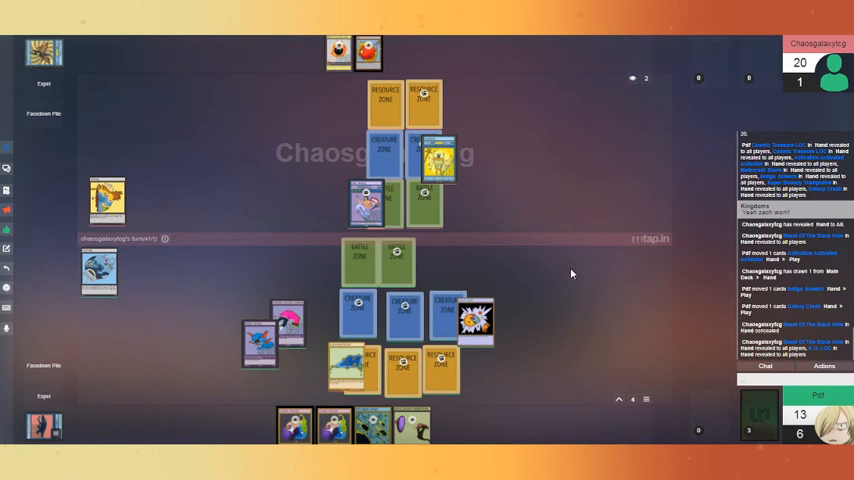
mouse_move(630, 210)
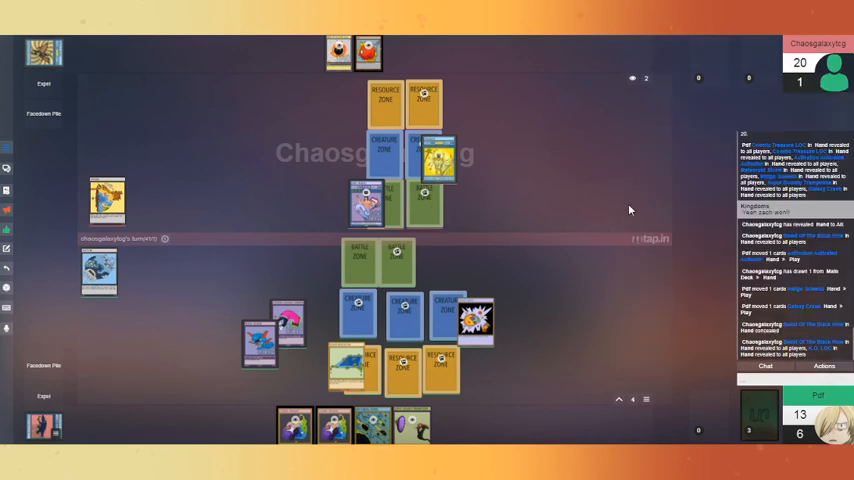
mouse_move(556, 216)
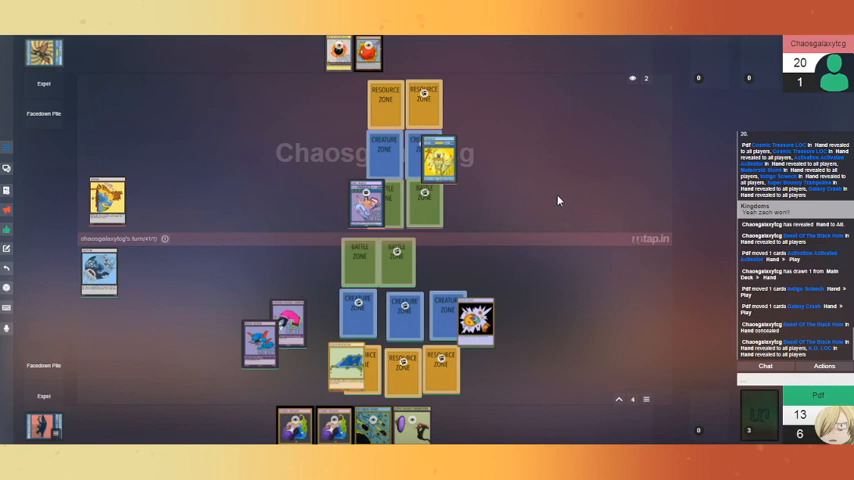
mouse_move(576, 204)
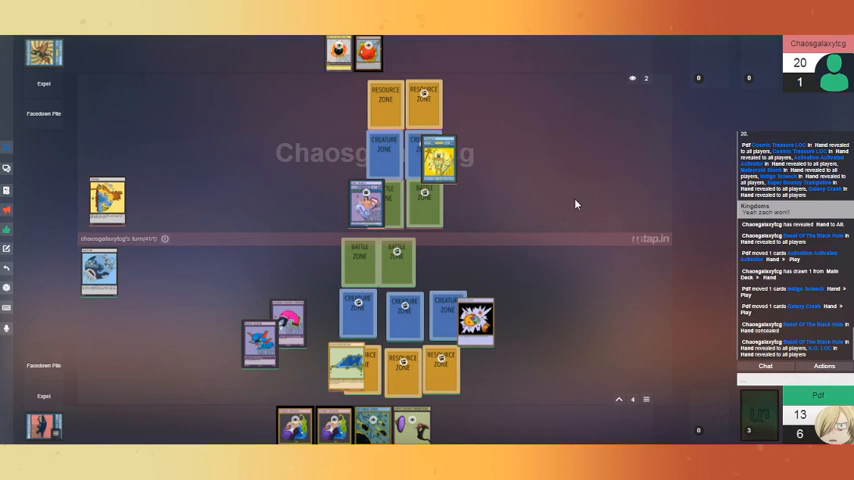
mouse_move(568, 212)
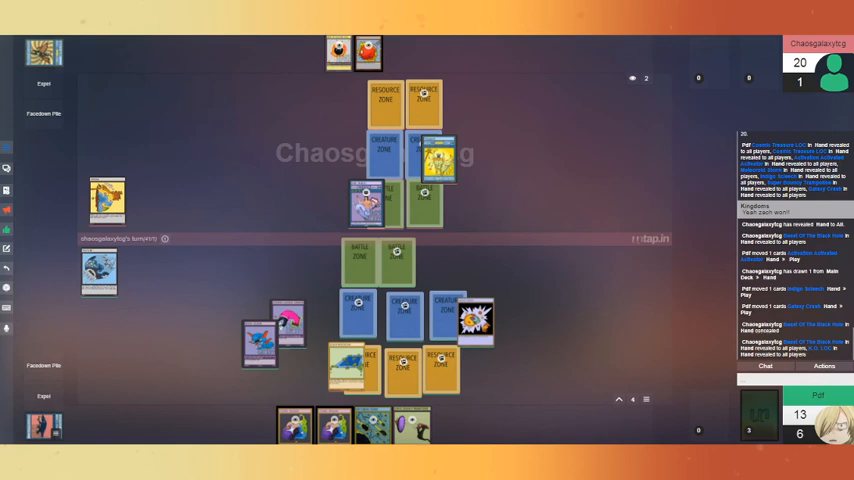
mouse_move(84, 432)
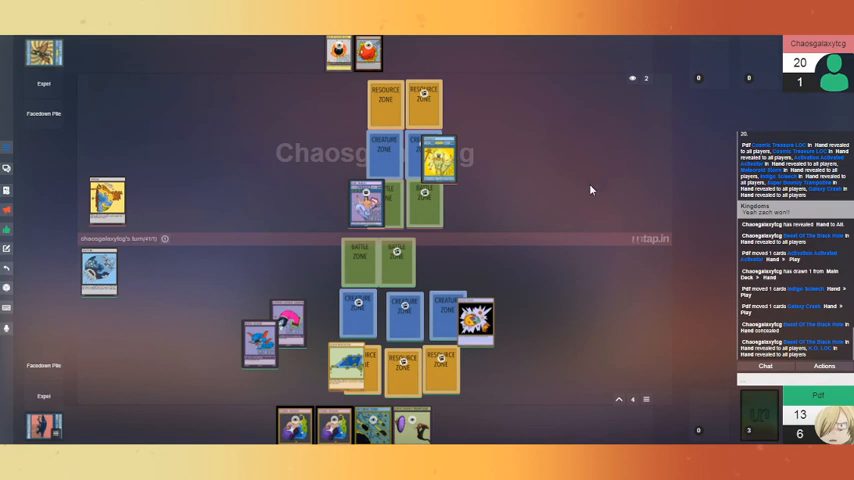
mouse_move(584, 204)
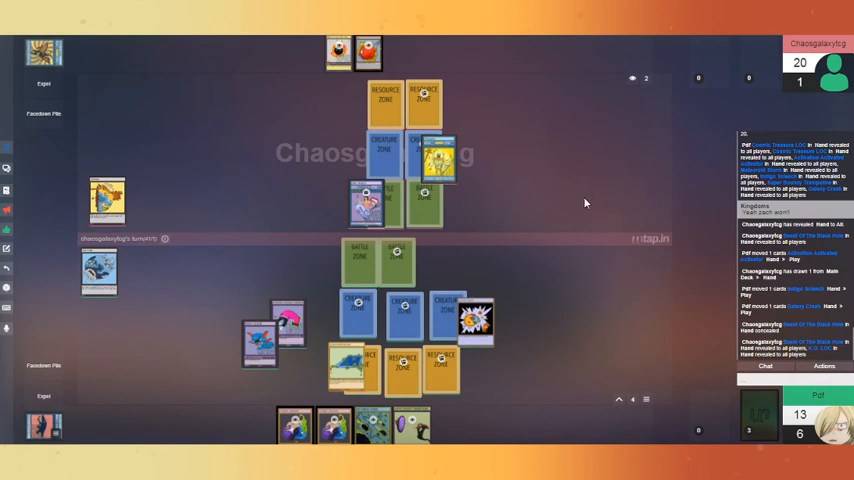
mouse_move(550, 238)
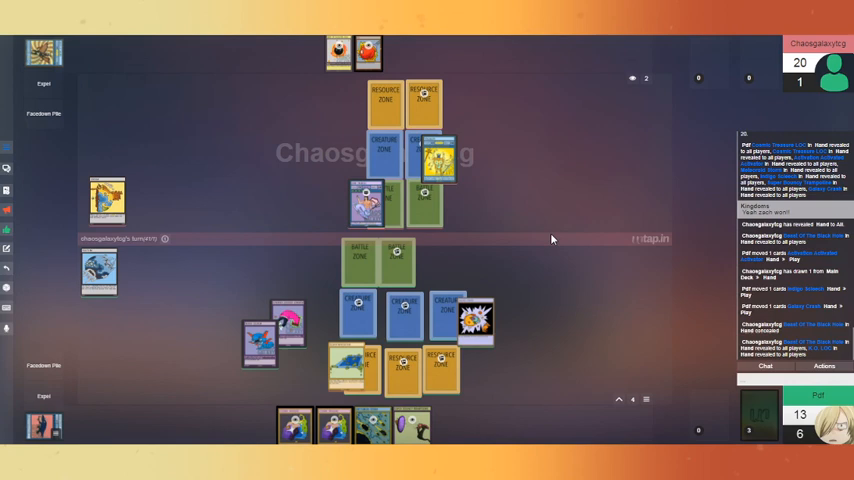